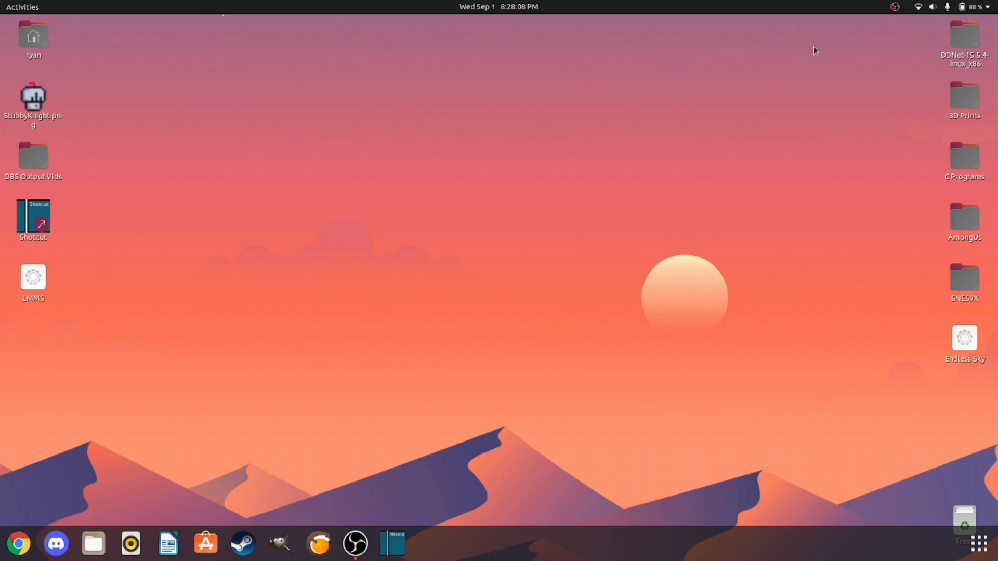
Step: Drag the LMMS launcher from the left icon column and drop it near the desktop centre
click(32, 220)
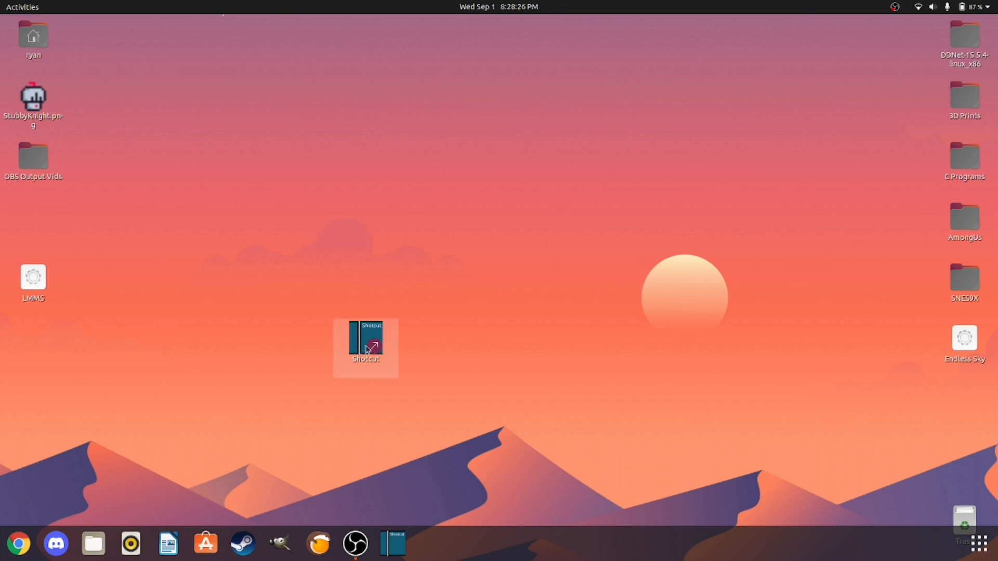
drag(366, 348, 33, 226)
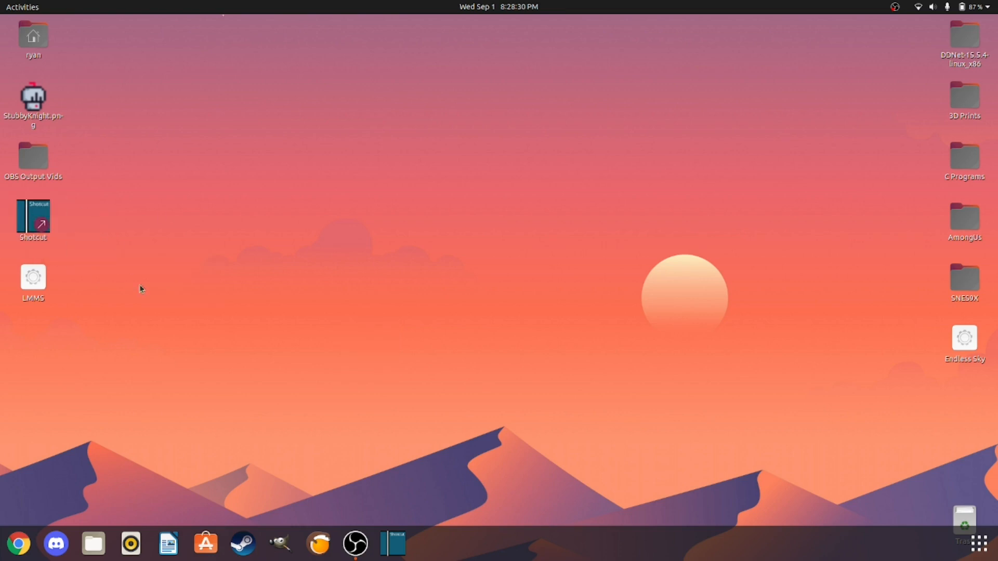
mouse_move(290, 266)
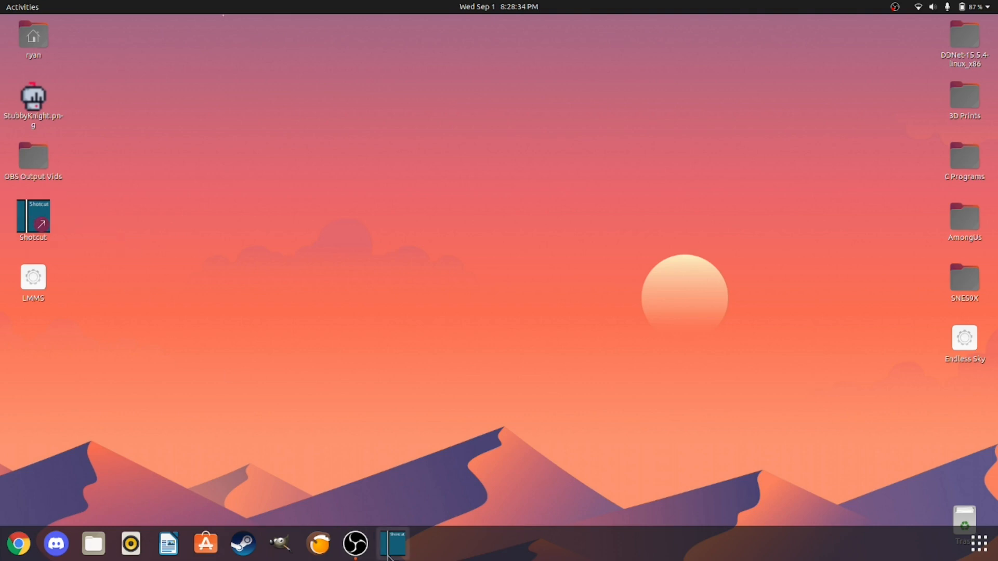
mouse_move(392, 543)
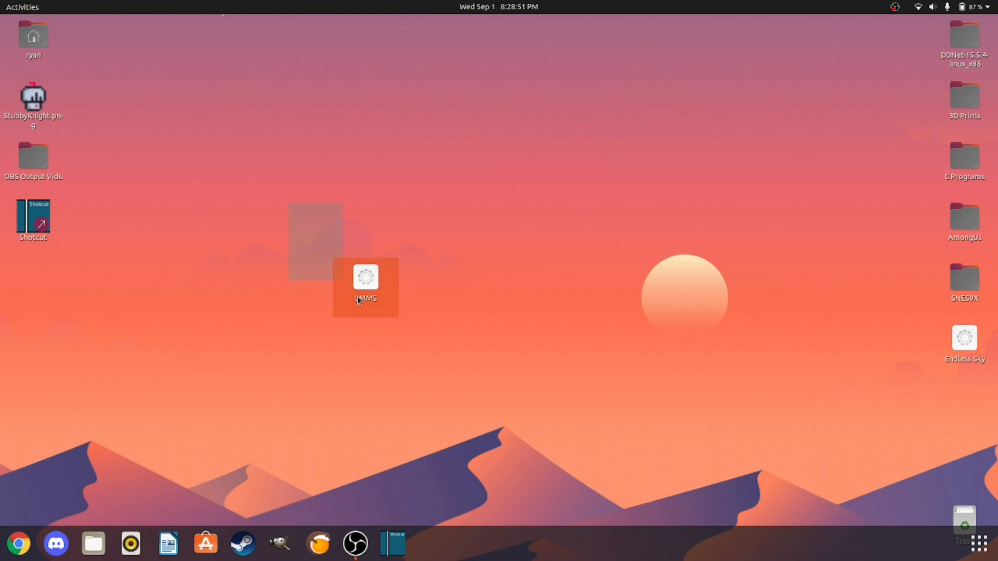
click(393, 345)
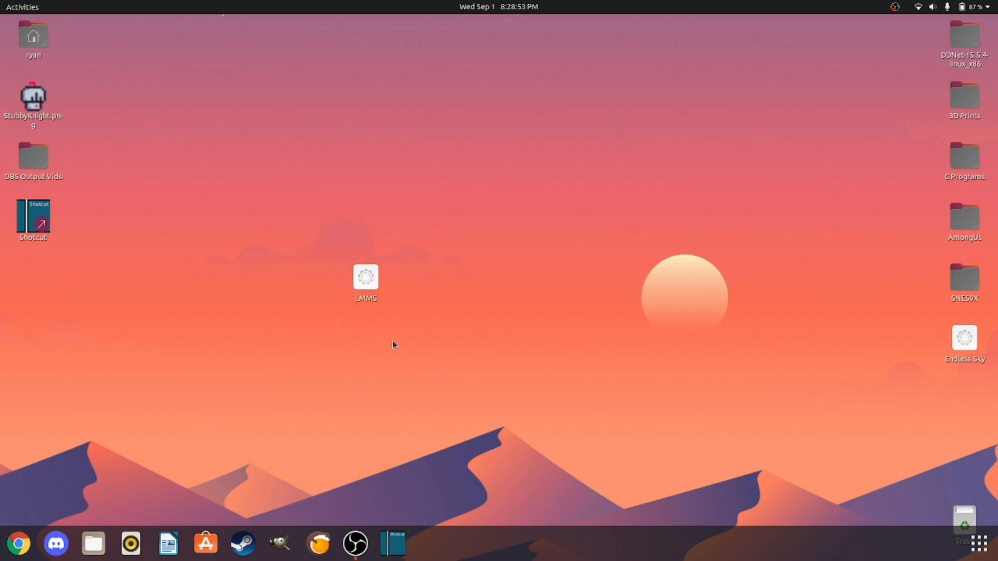
mouse_move(388, 338)
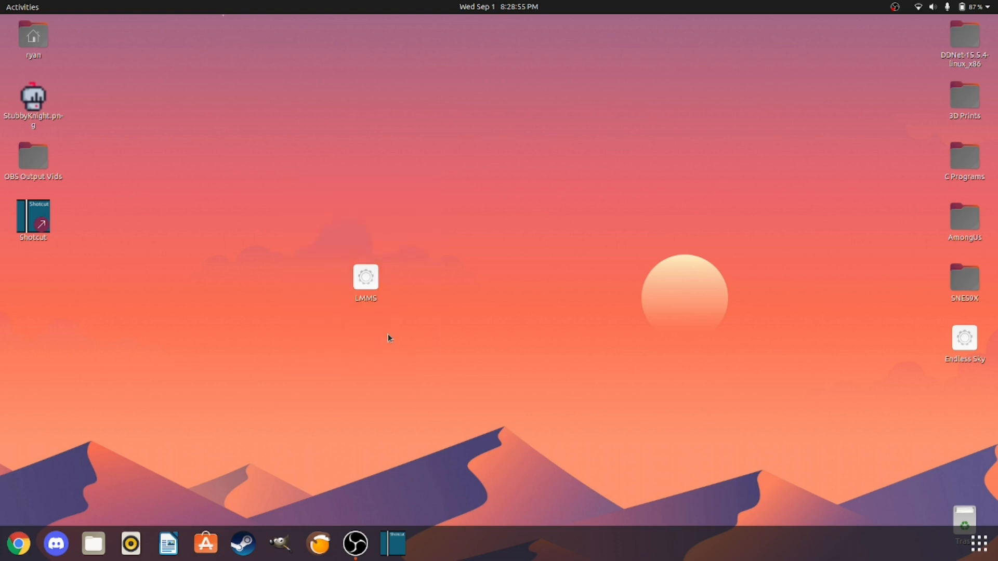
Step: Browse from the home folder into the hidden .local and then share folders
click(93, 544)
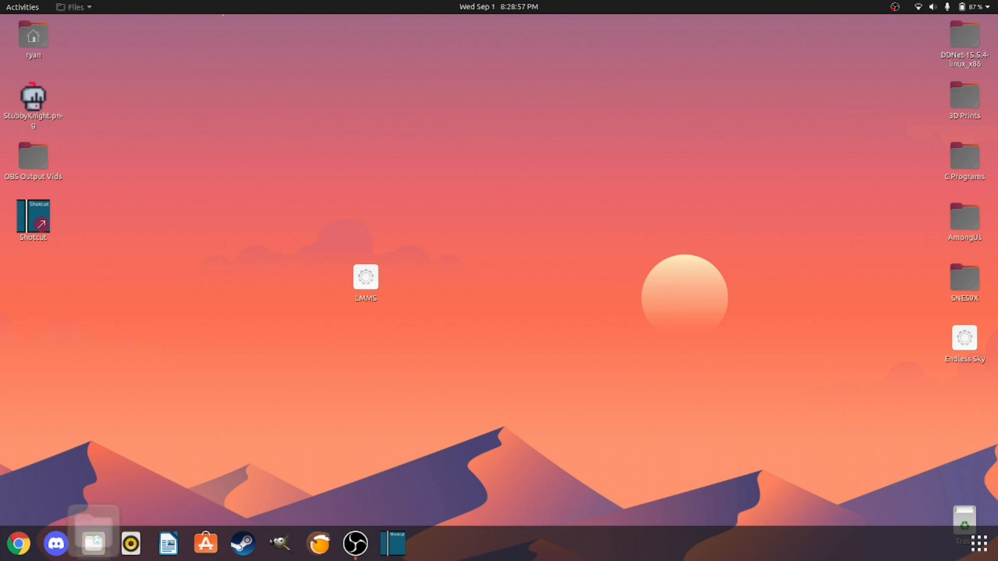
click(92, 543)
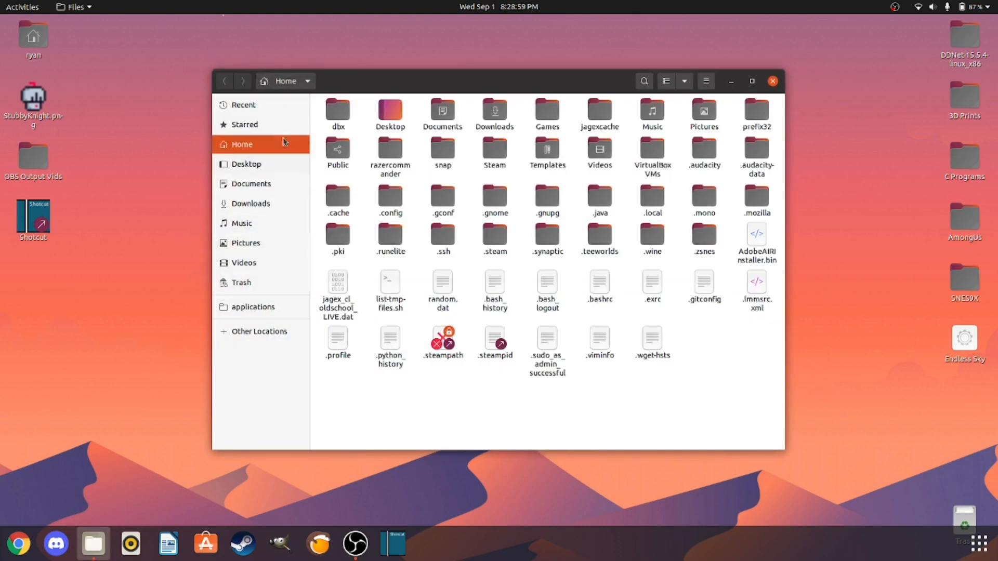
mouse_move(659, 205)
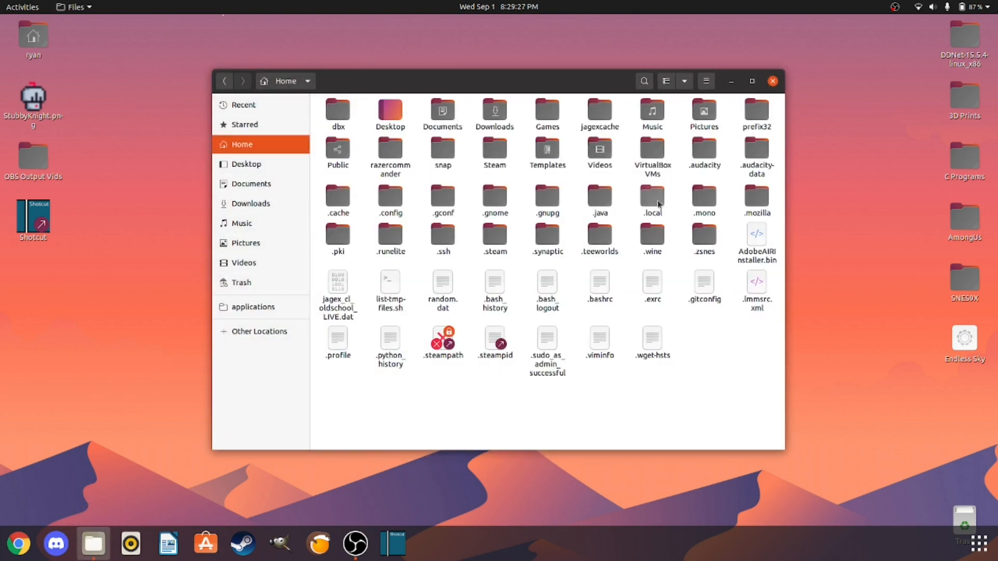
double_click(651, 196)
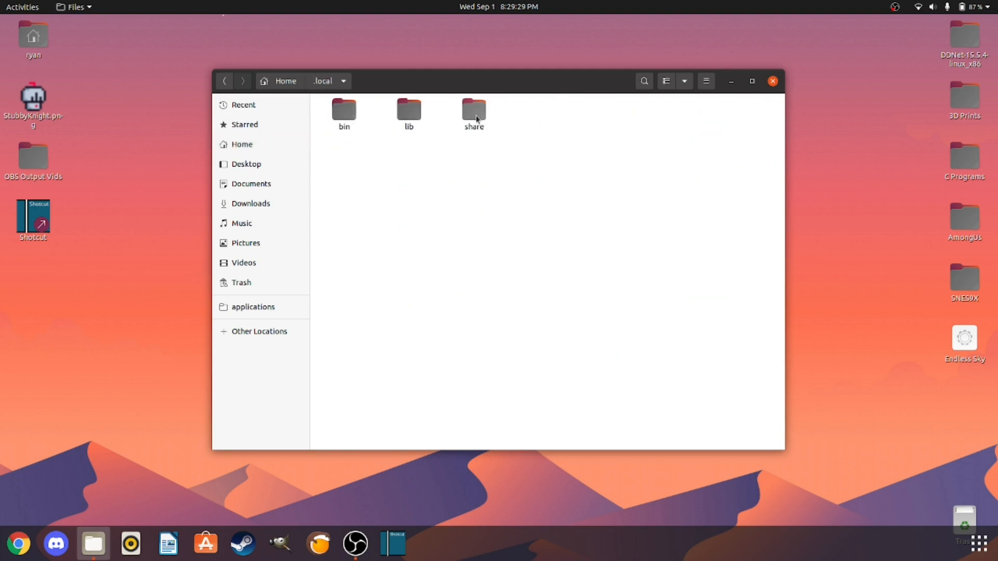
click(284, 82)
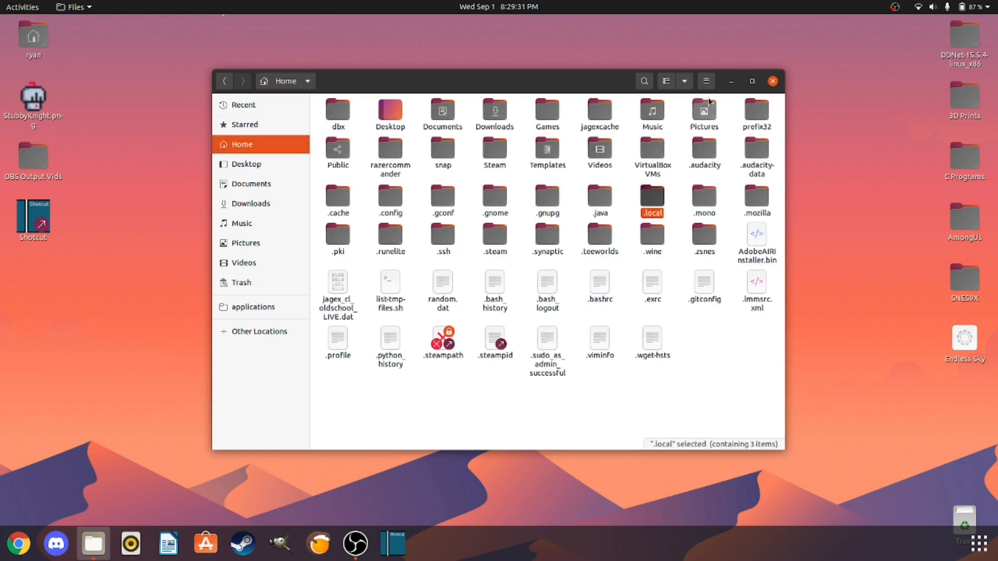
click(705, 81)
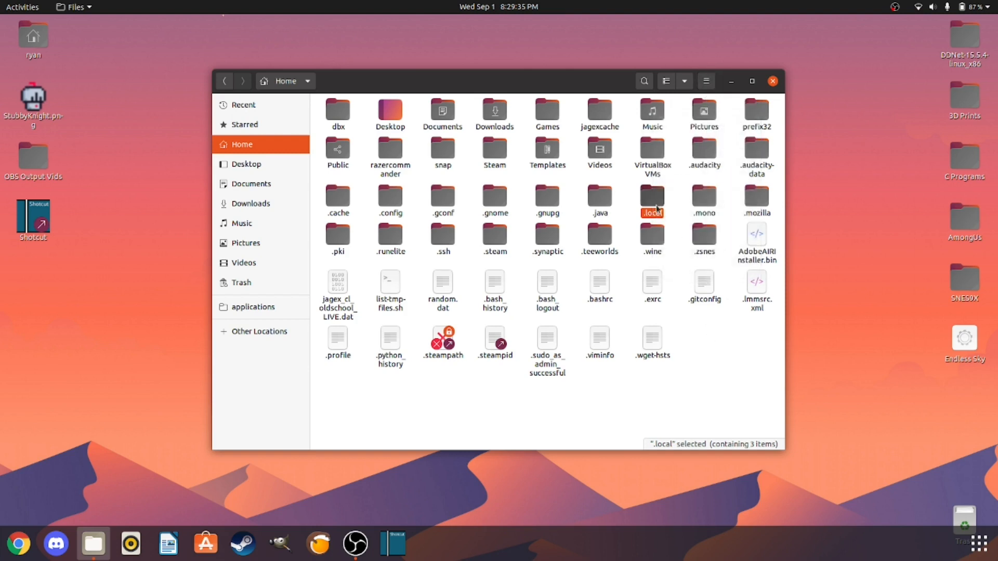
double_click(651, 200)
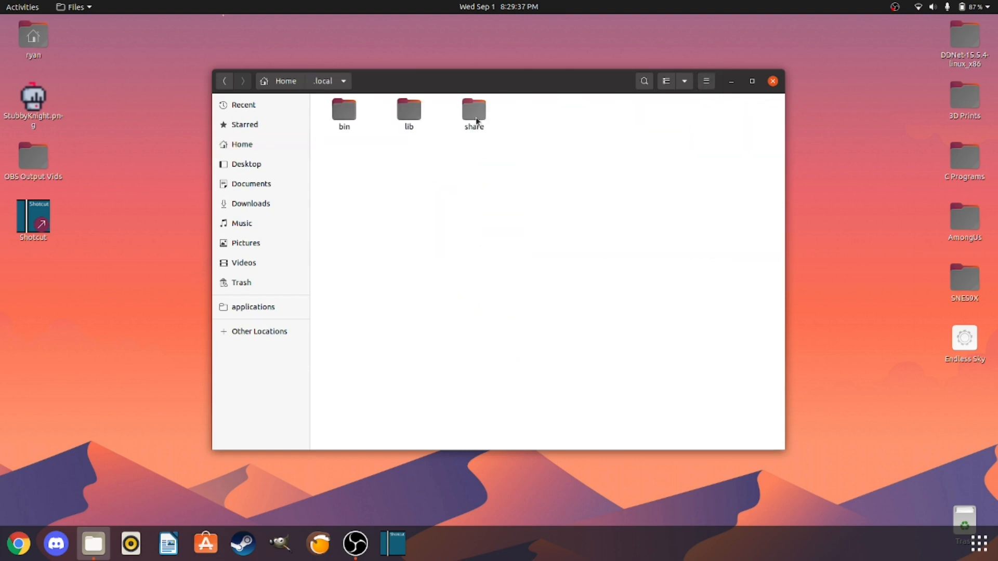
double_click(475, 108)
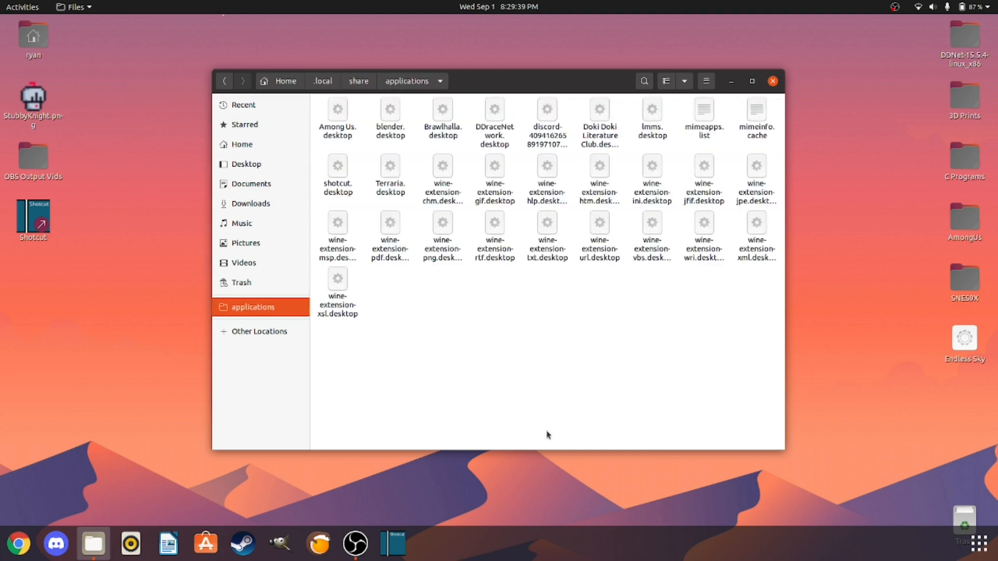
mouse_move(724, 168)
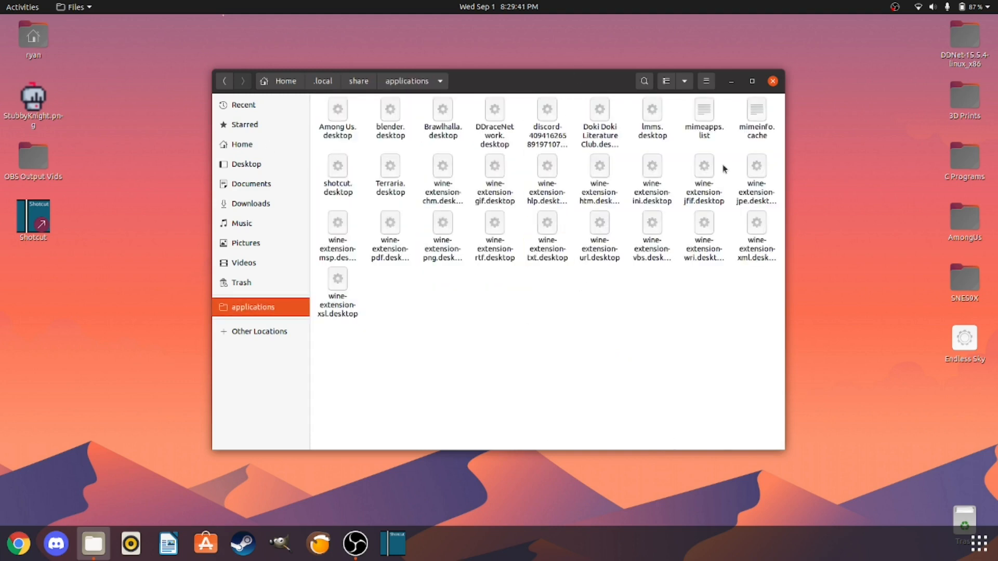
mouse_move(351, 175)
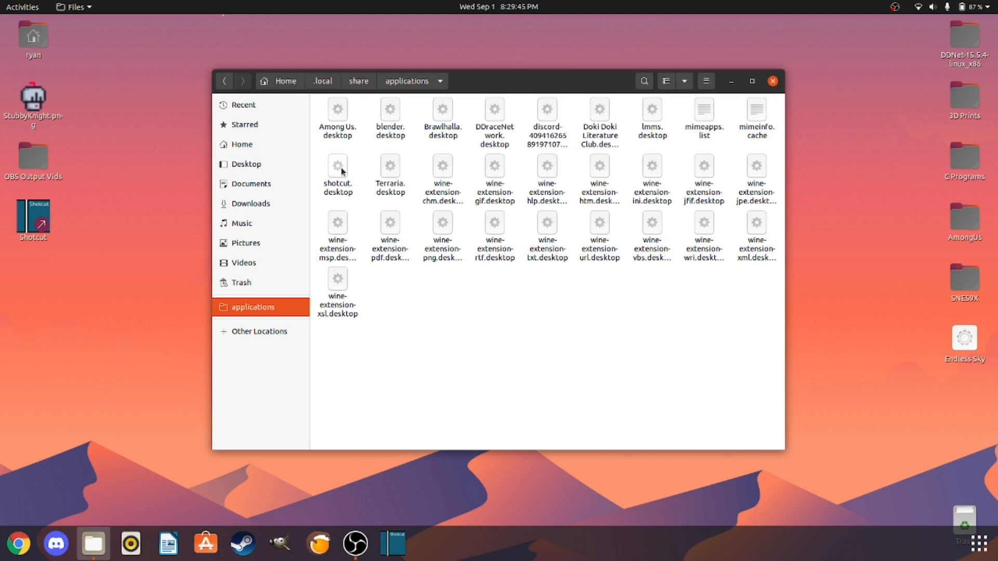
mouse_move(652, 113)
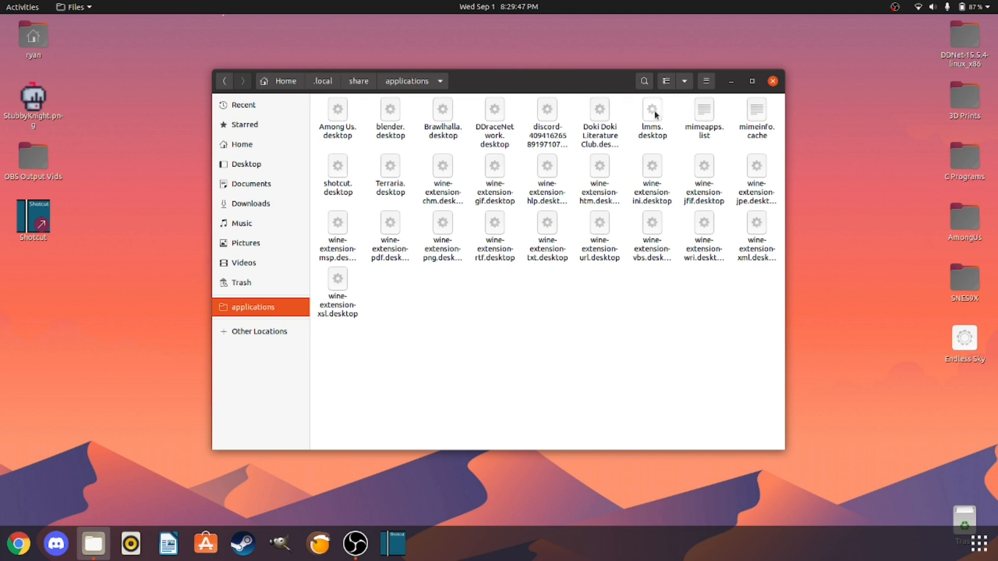
Step: Give lmms.desktop a [Desktop Entry] header line and begin a Name= line
double_click(651, 117)
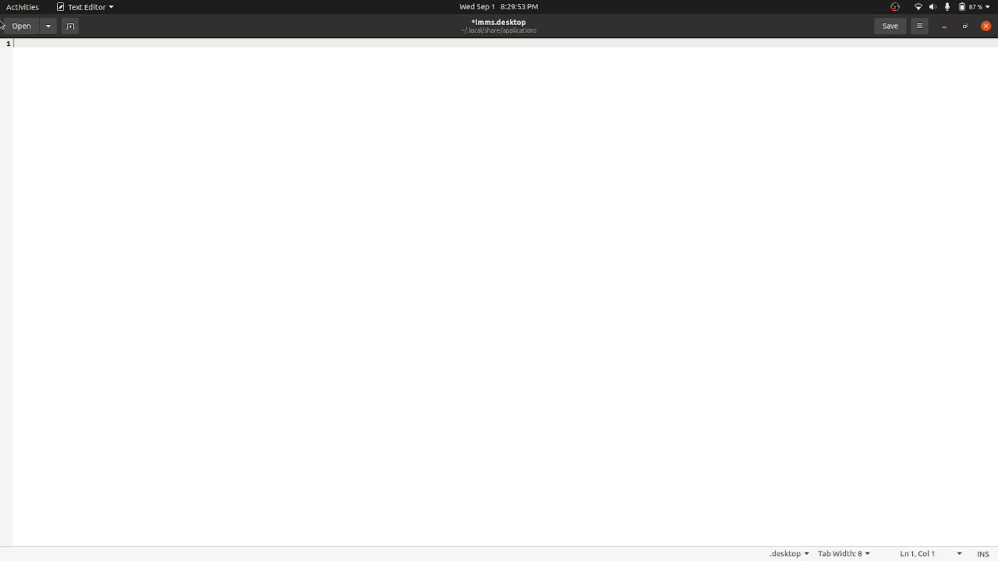
text({)
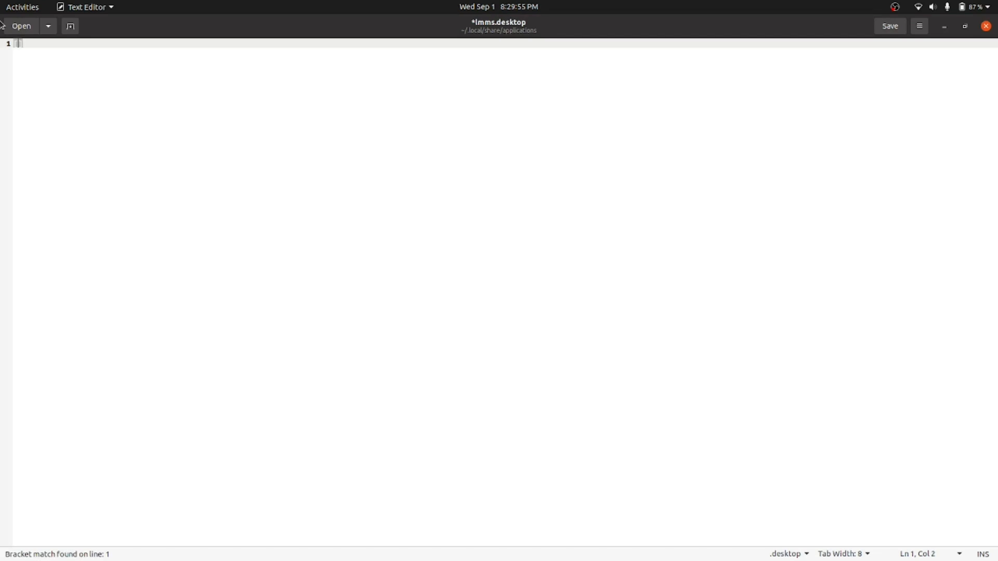
text(Desktop)
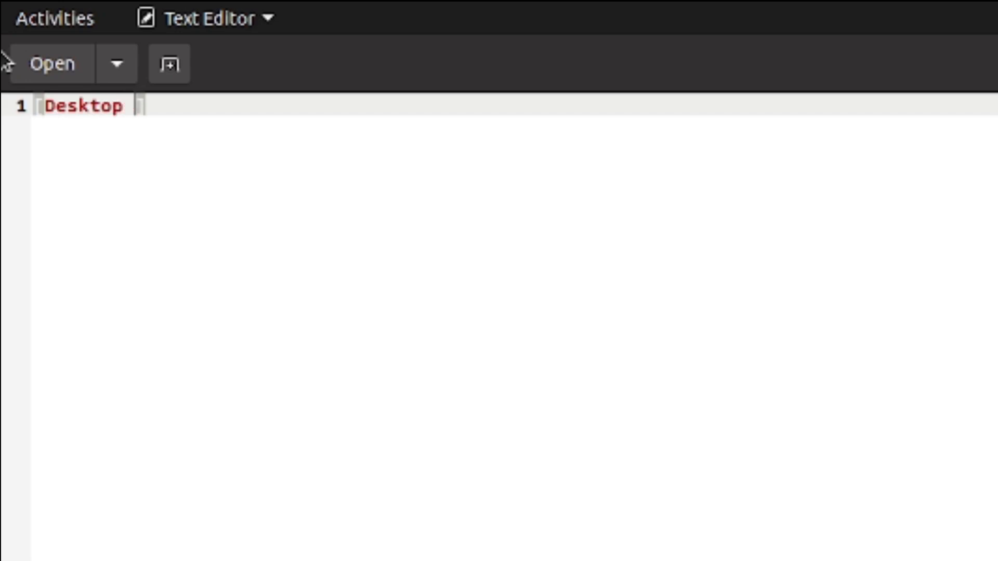
text([Desktop Entry])
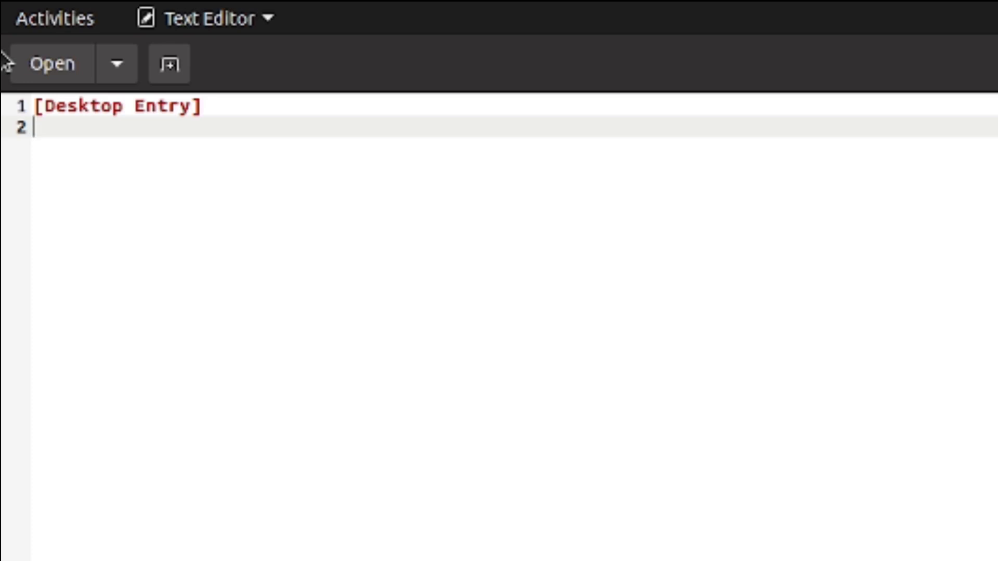
text(Name=L)
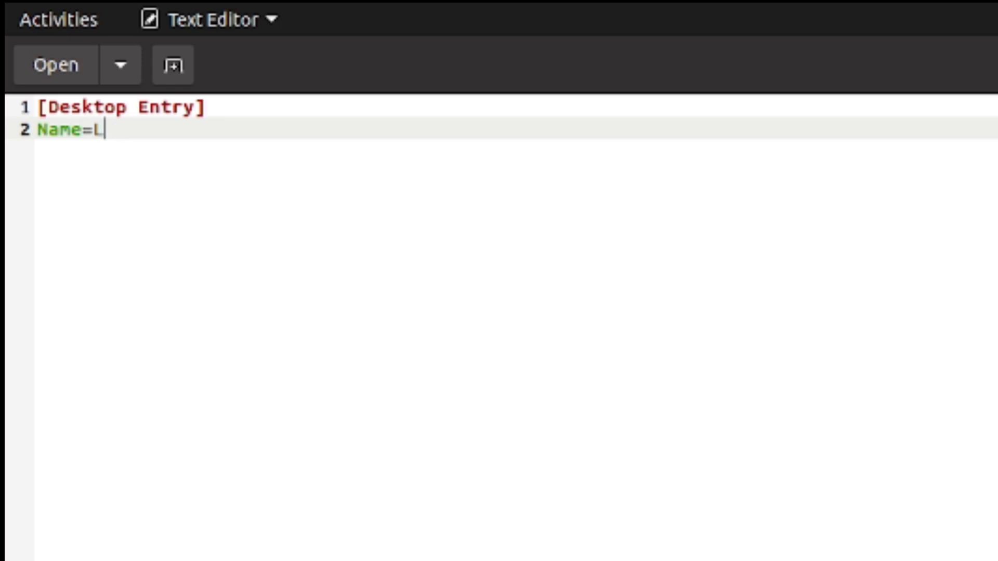
Step: Finish Name=LMMS and add a Type=Application line
text(MMS)
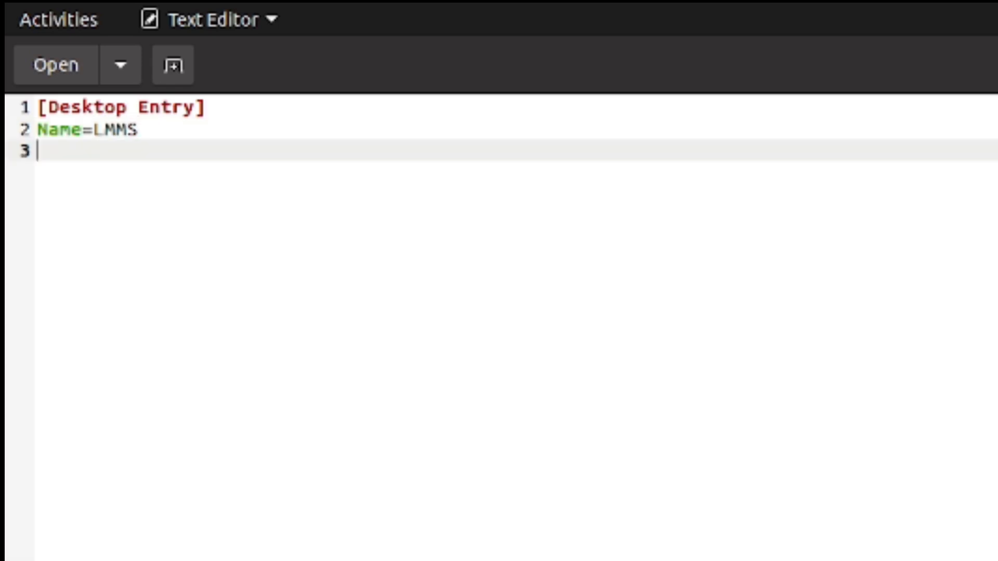
text(Applic)
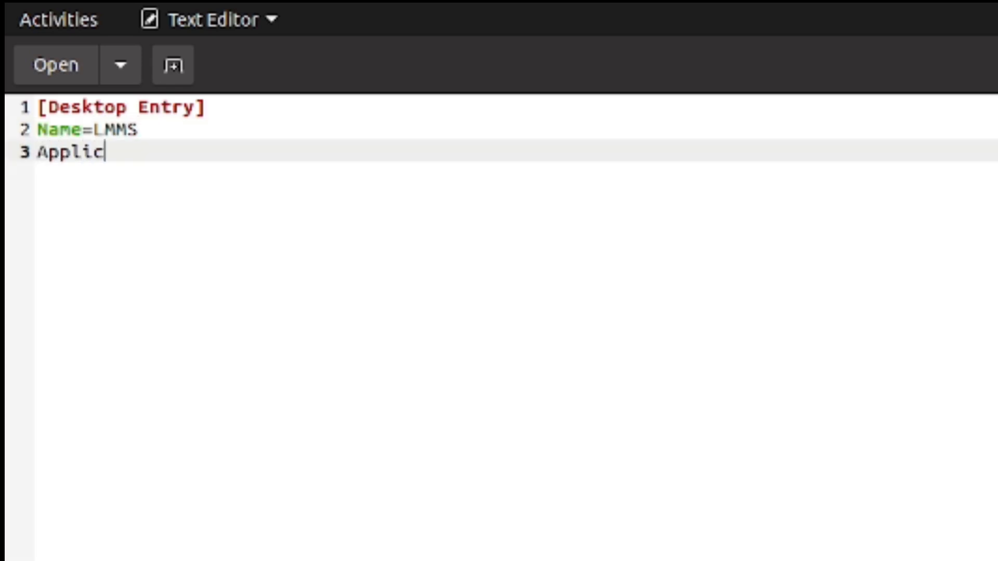
text(ationType=)
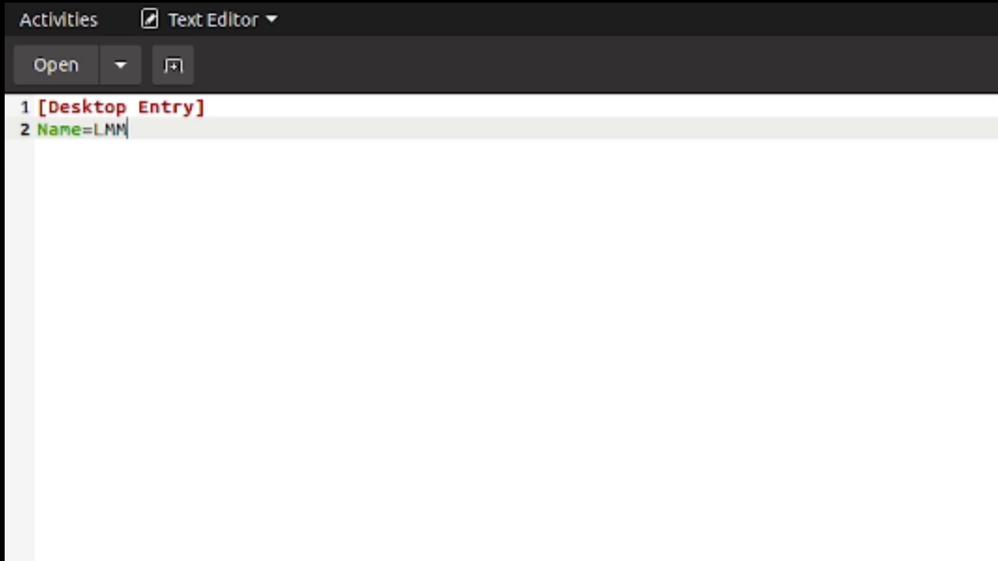
text(S)
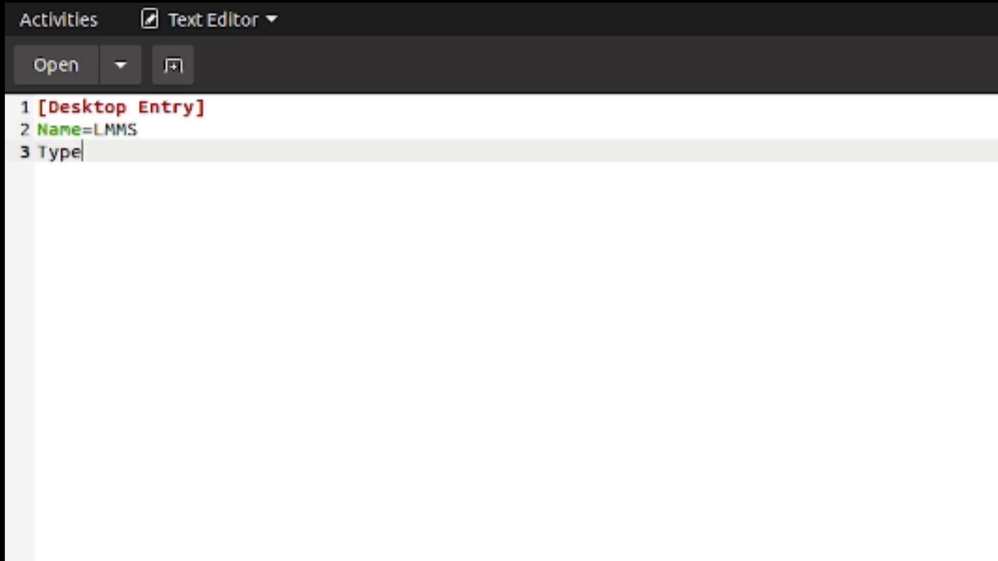
text(=)
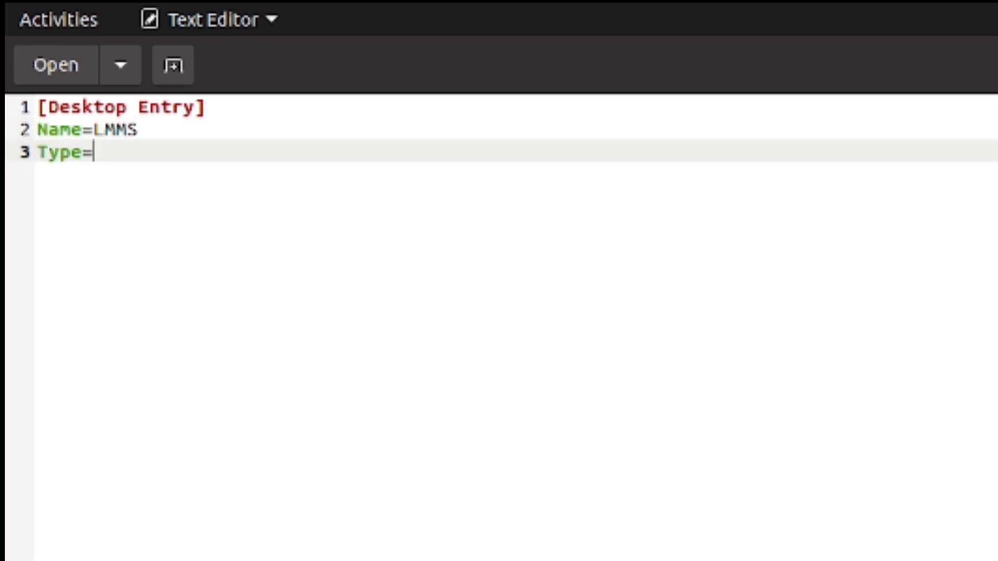
text(Application)
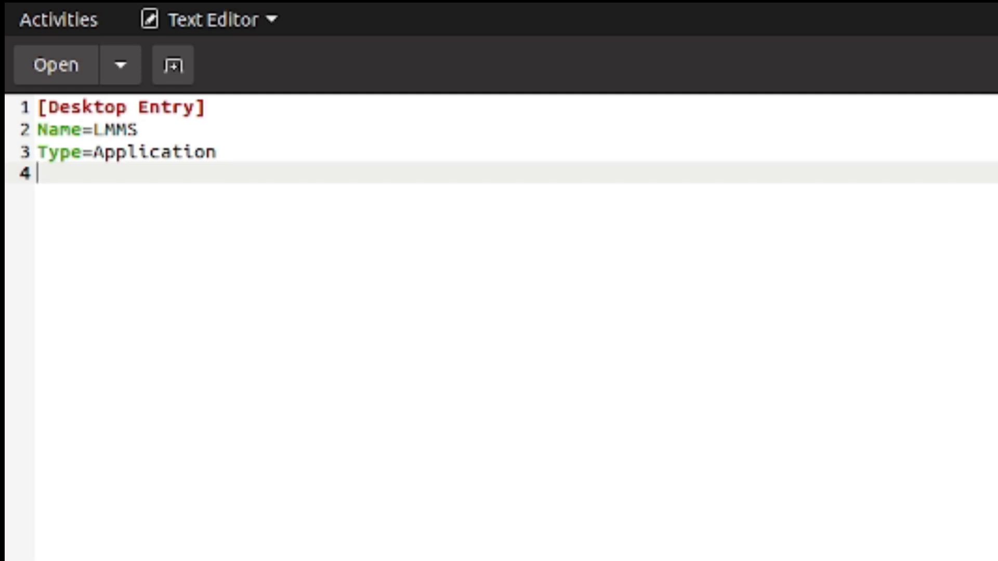
Step: Add an Exec= line with a /home/ryan/ path to LMMS and start an Icon= line
text(Exec=)
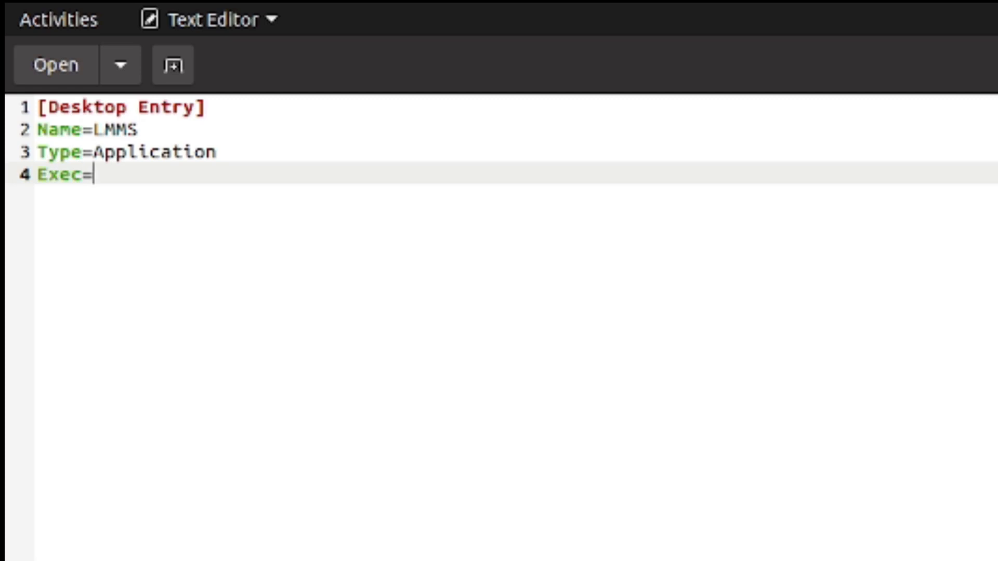
text(/)
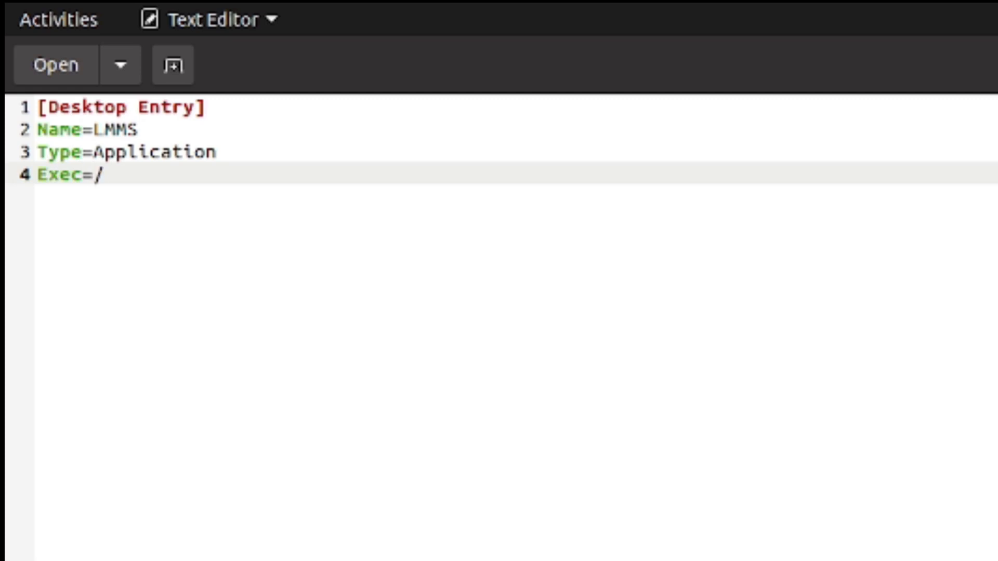
text(home/ryan)
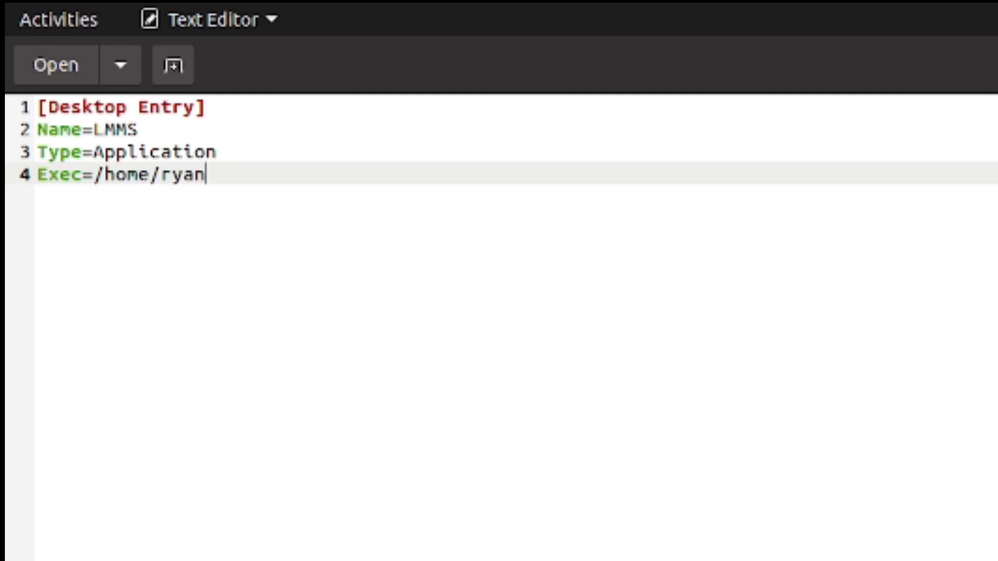
text(/)
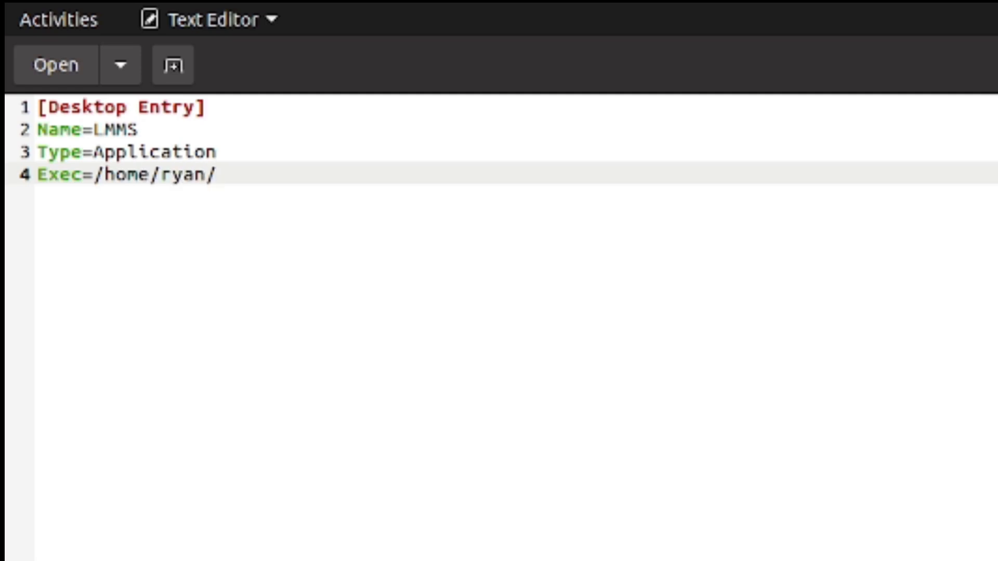
click(216, 173)
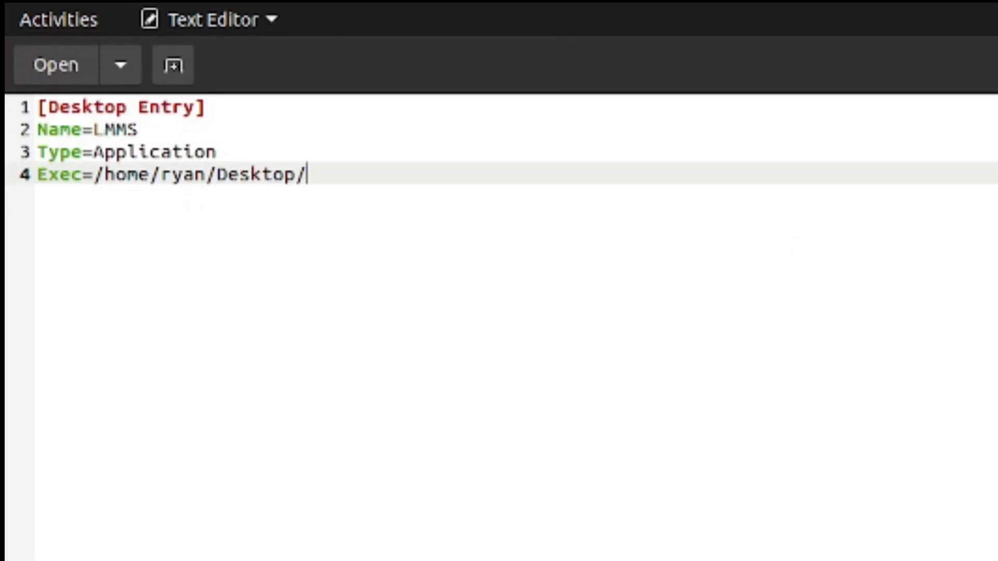
text(LMMS)
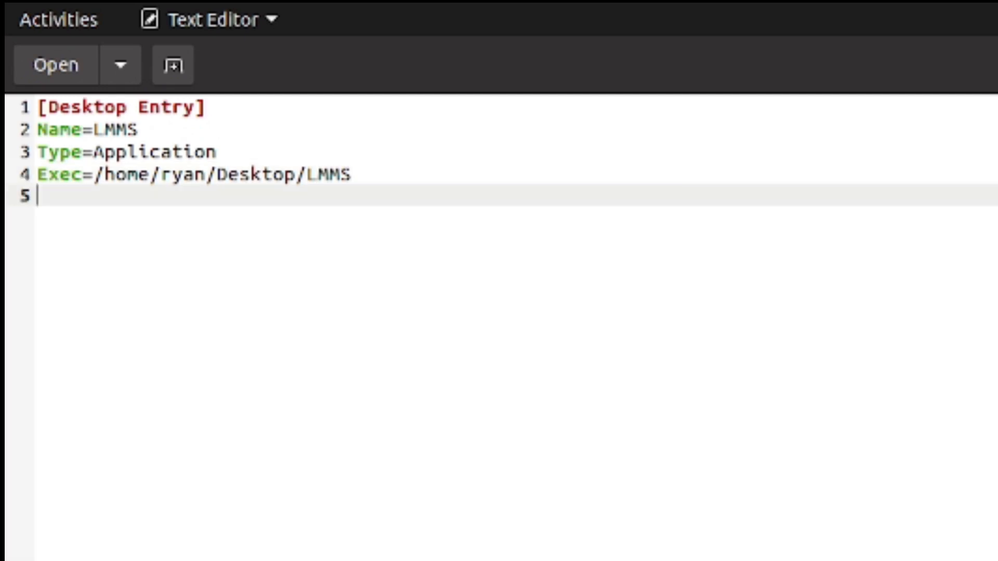
text(Ic)
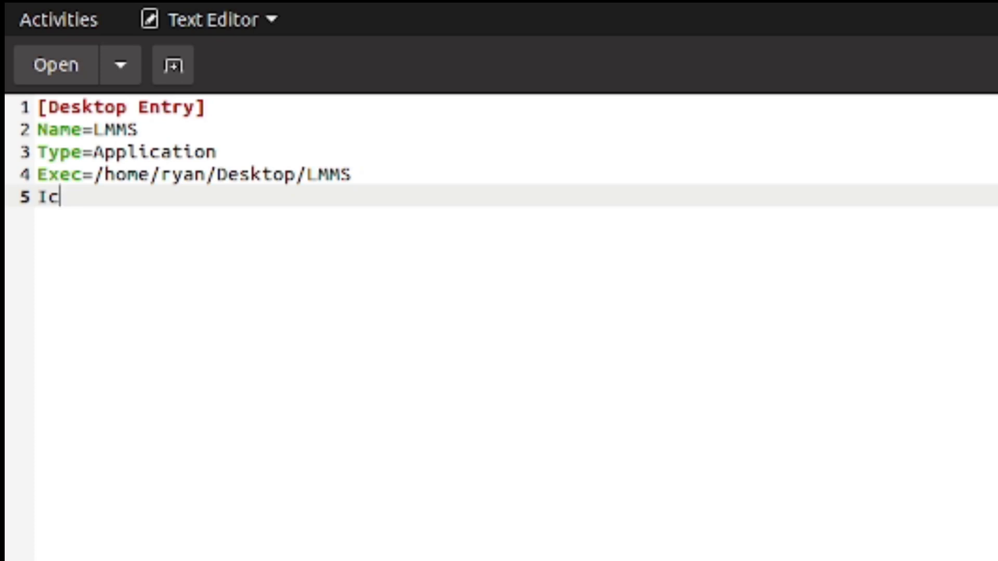
text(on=)
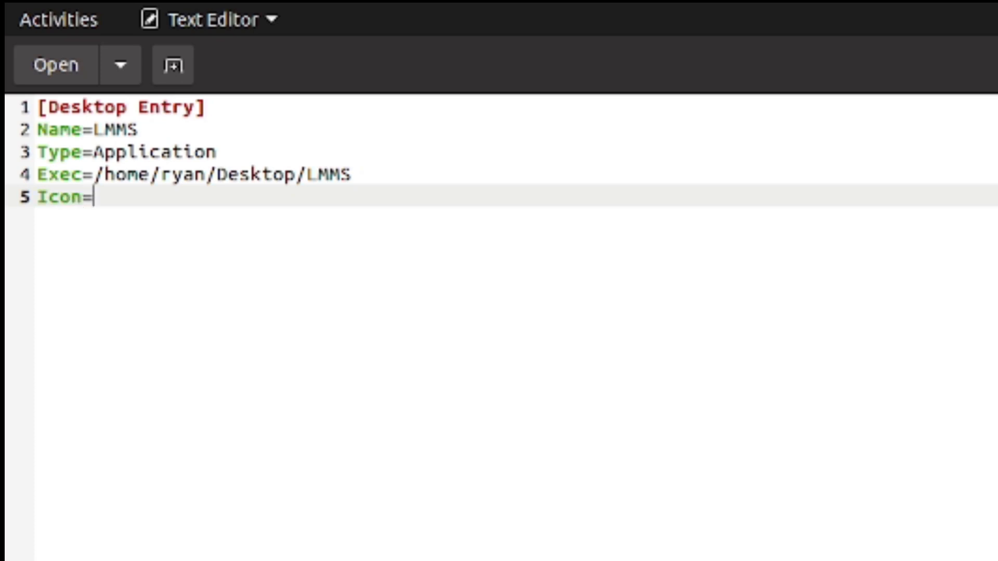
mouse_move(785, 242)
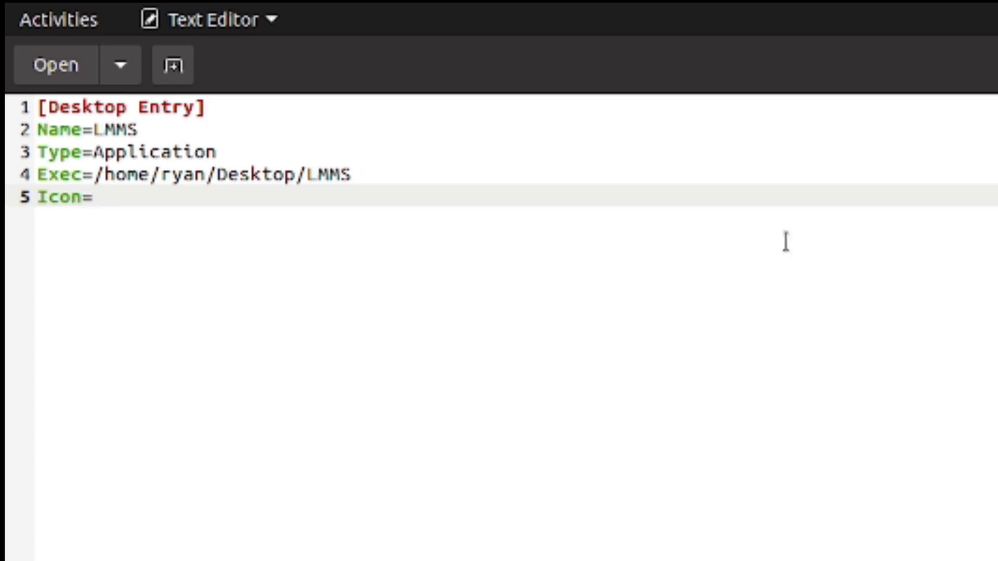
Step: Point Exec at /home/ryan/Desktop/LMMS and Icon at the desktop's LmmsIcon.png
click(94, 197)
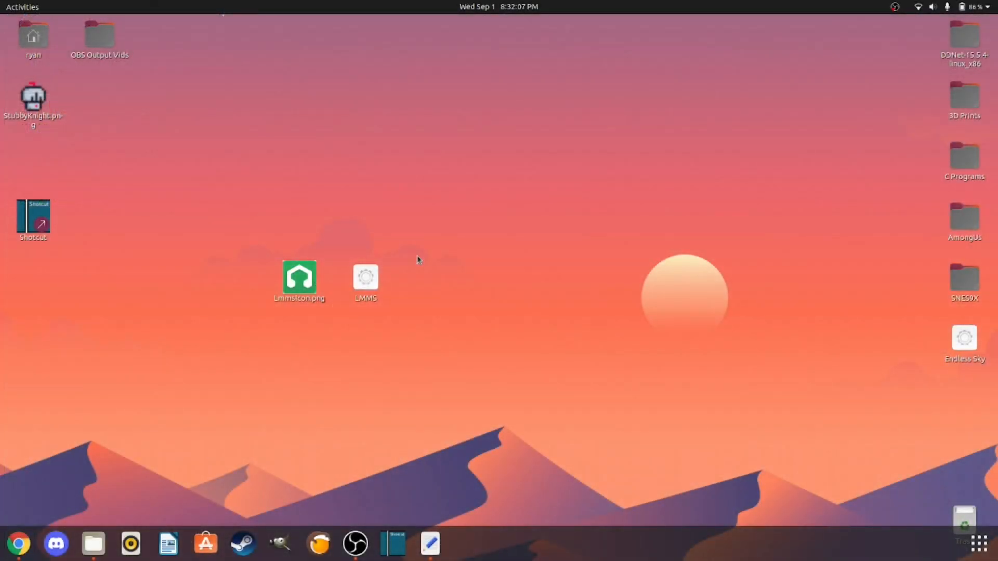
mouse_move(373, 196)
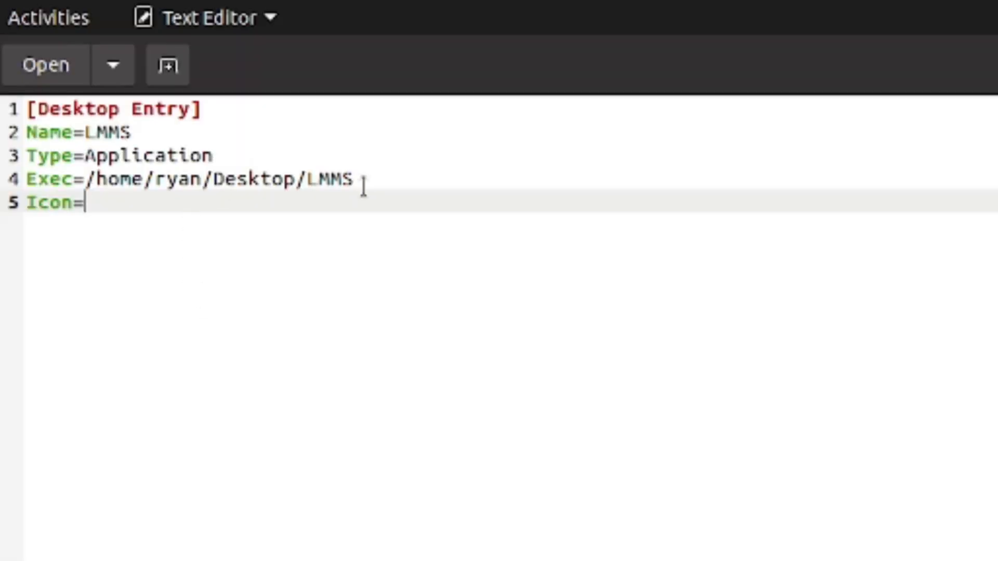
drag(83, 179, 352, 179)
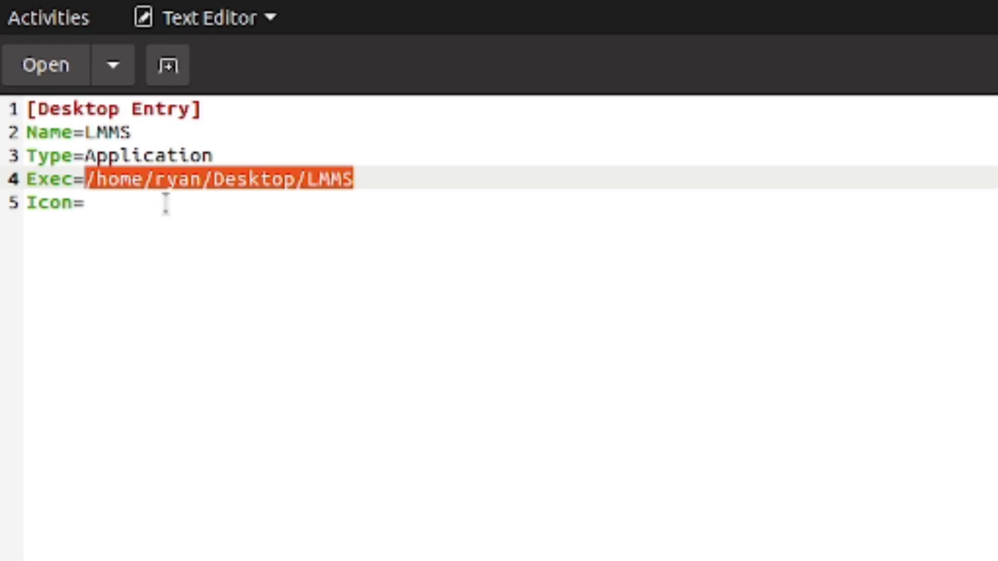
text(/home/ryan/Desktop/LM)
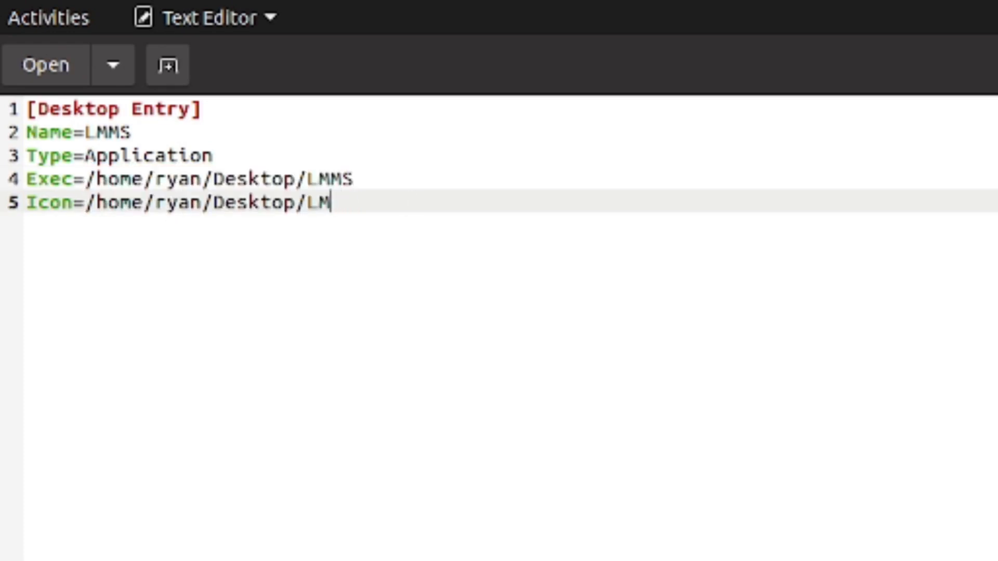
key(BackSpace)
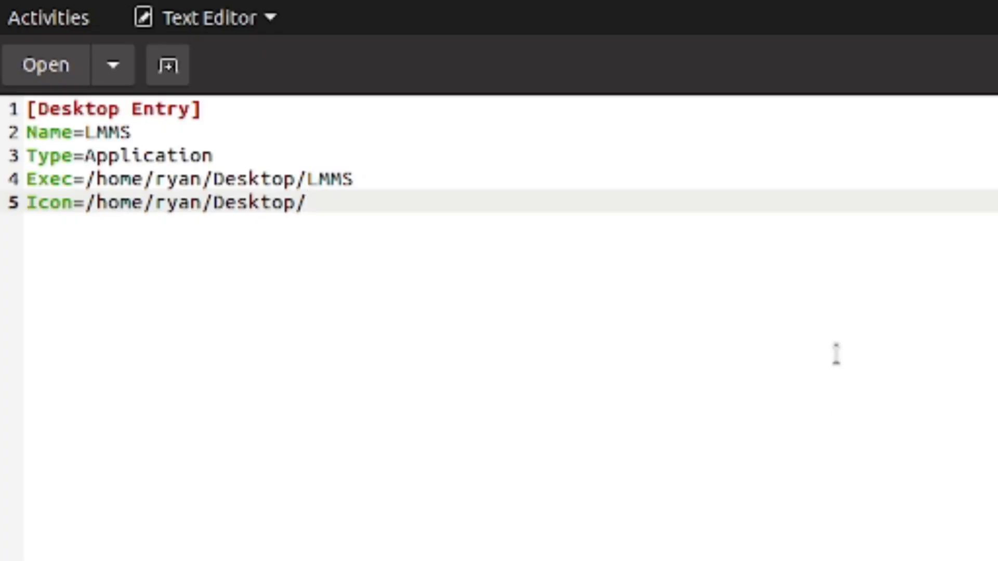
text(Lmms)
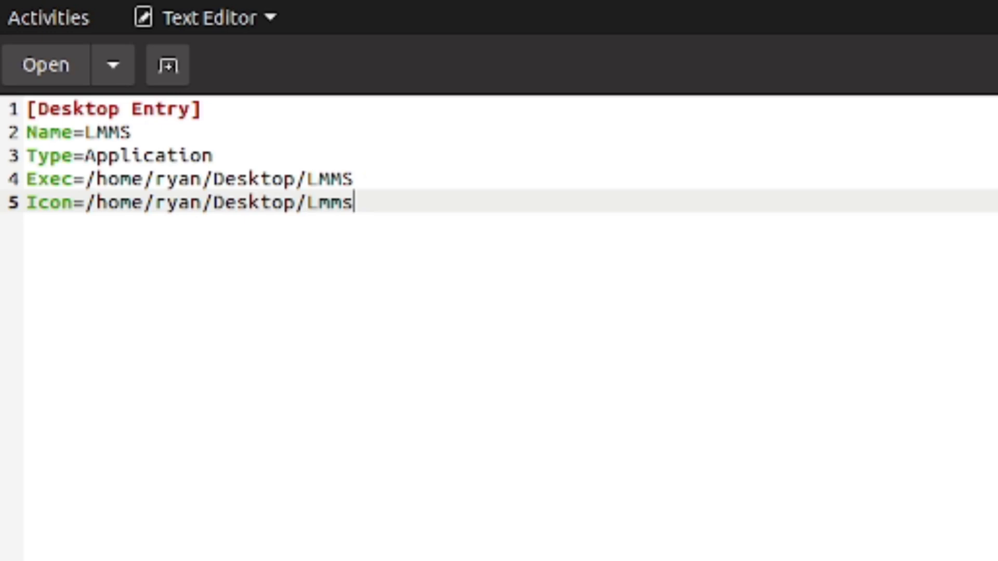
text(Icon.png)
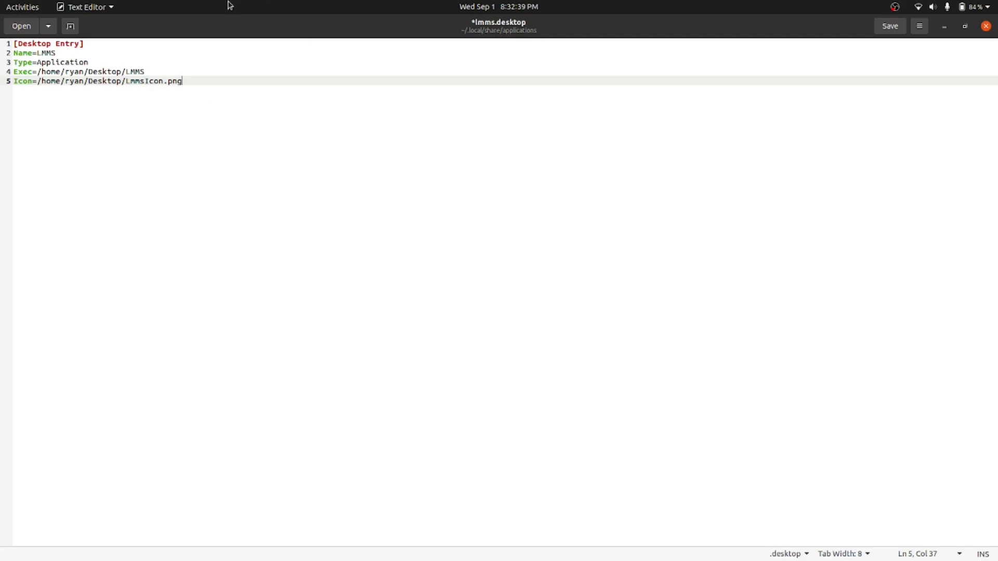
mouse_move(827, 26)
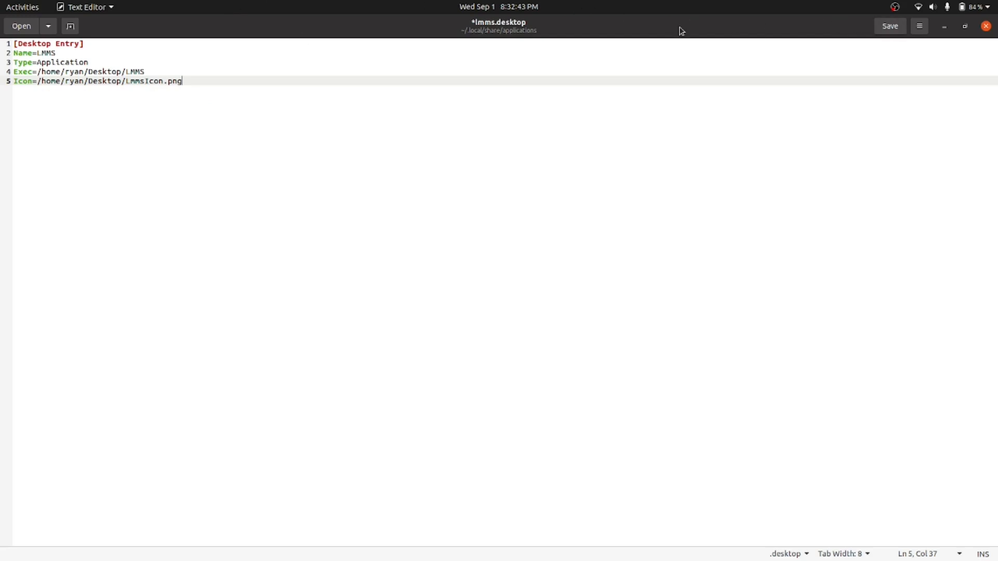
mouse_move(890, 26)
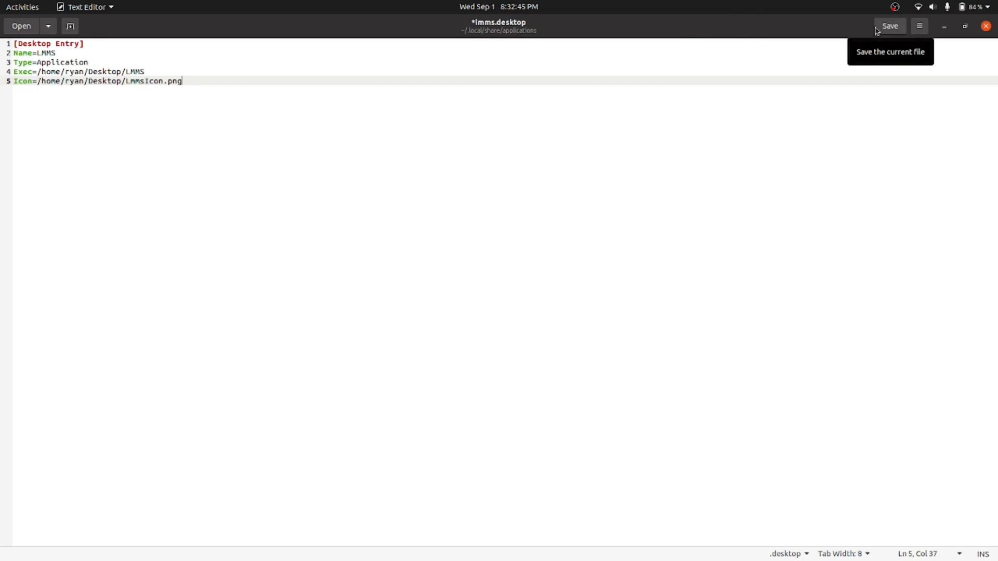
Step: Save lmms.desktop and copy it from the local applications folder onto the desktop
click(890, 26)
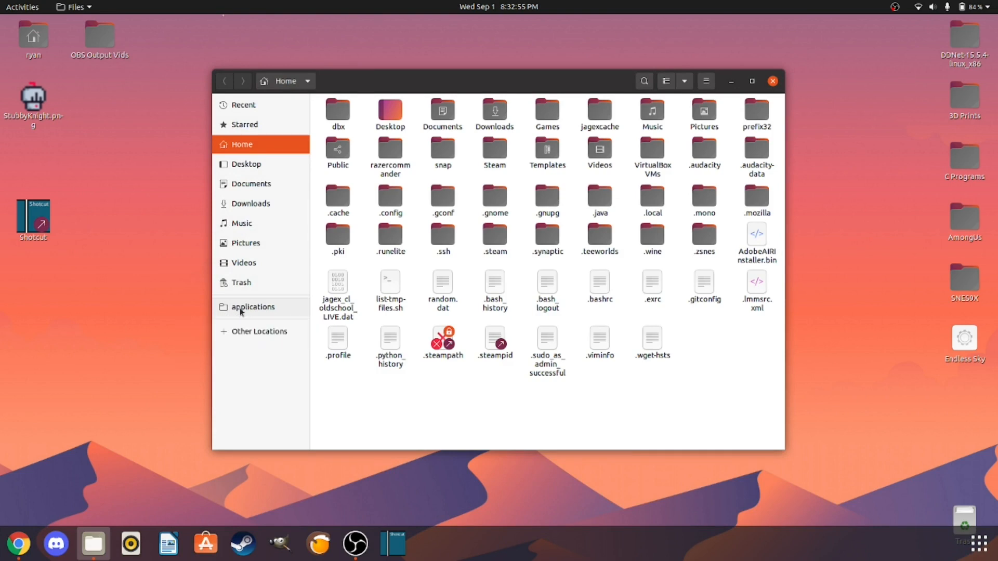
click(253, 306)
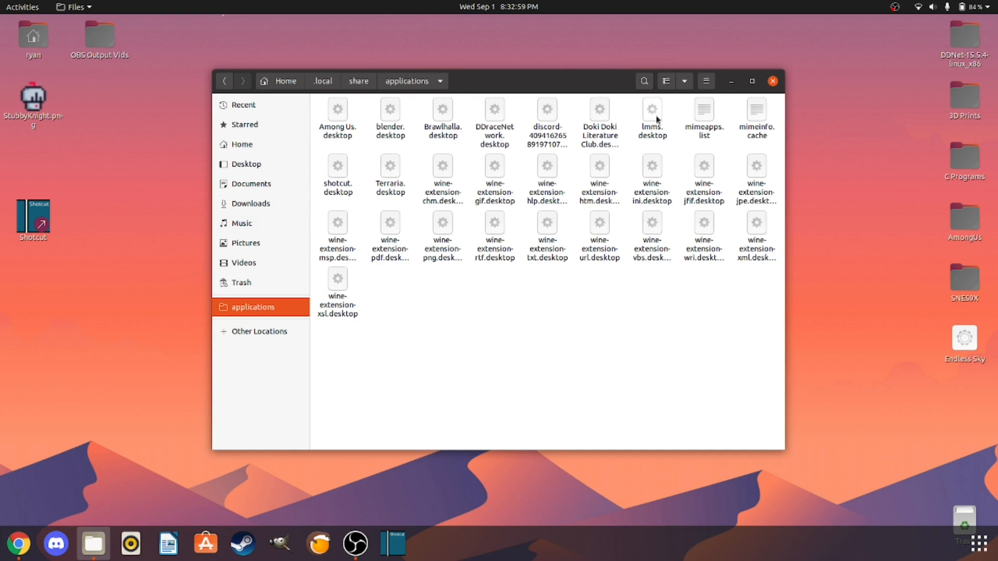
right_click(651, 118)
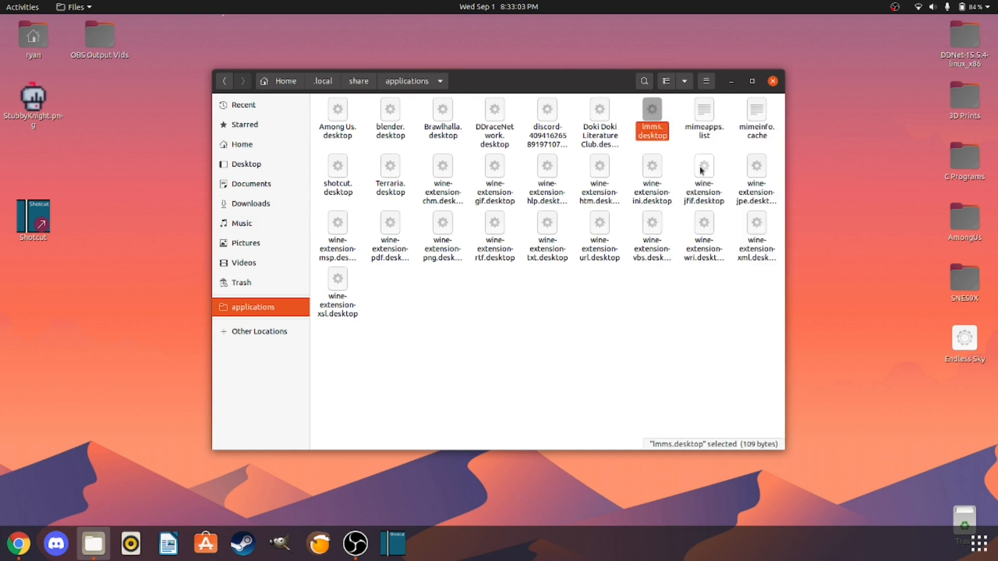
right_click(464, 274)
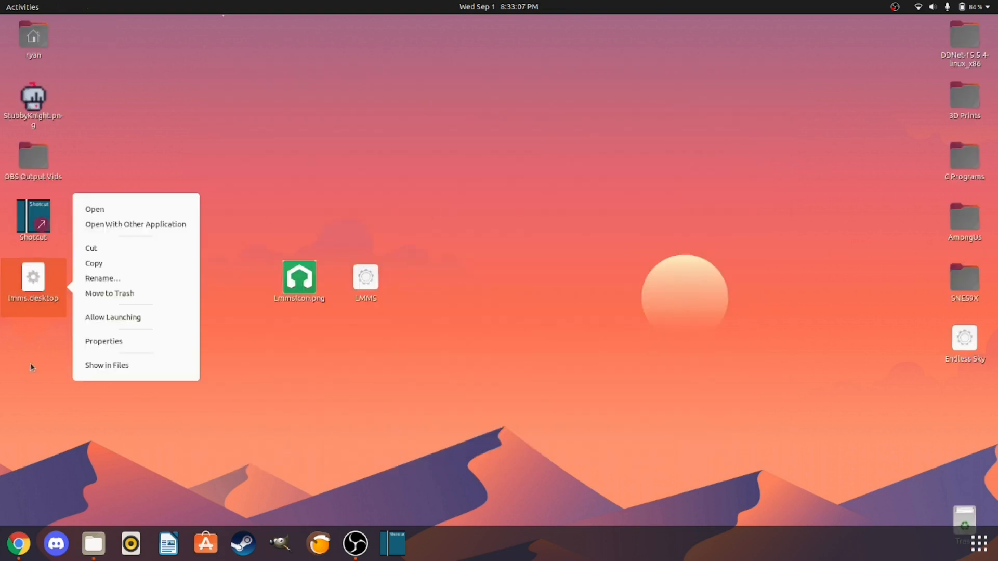
Step: Mark lmms.desktop executable in its Permissions and allow launching so it shows as LMMS
click(103, 341)
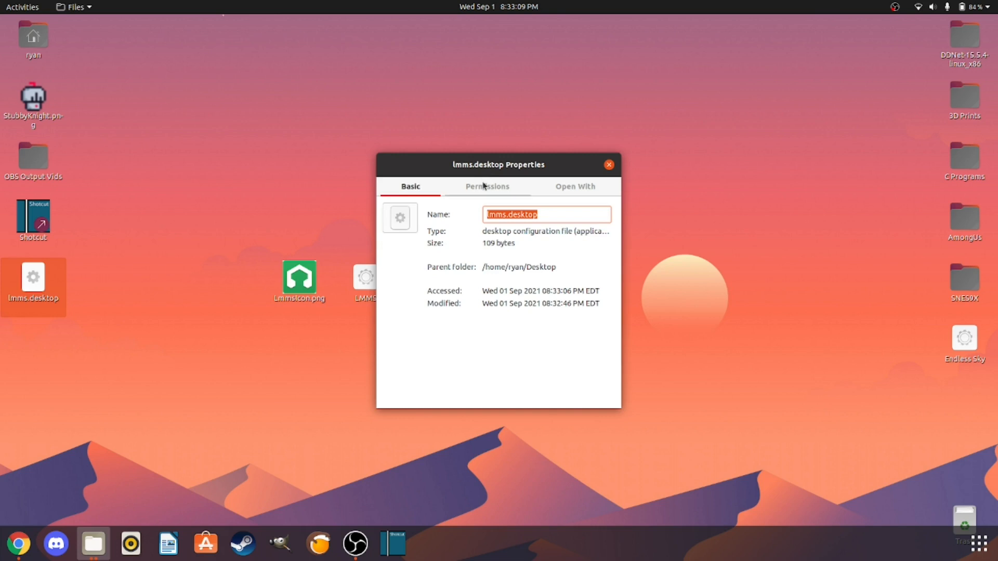
click(487, 186)
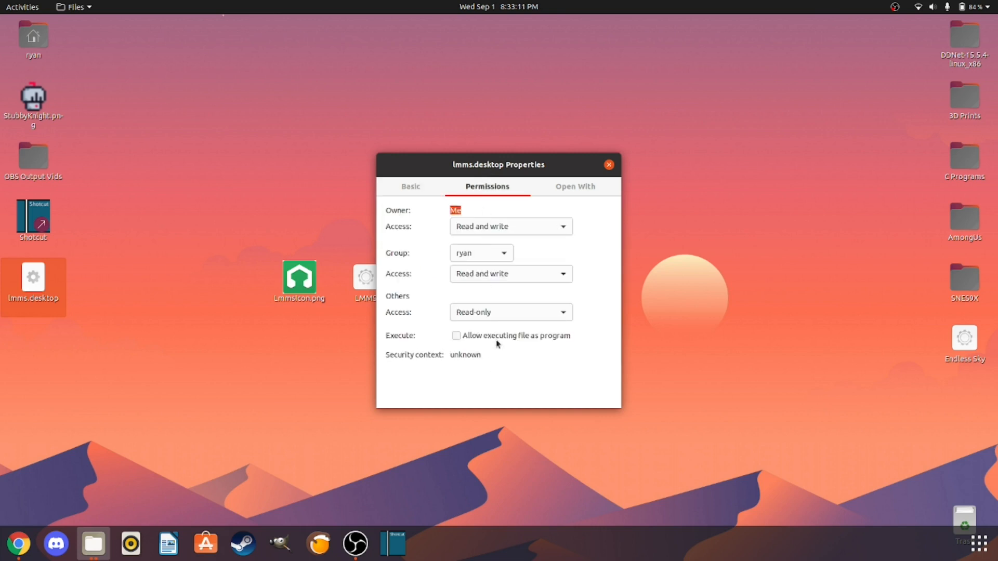
click(455, 336)
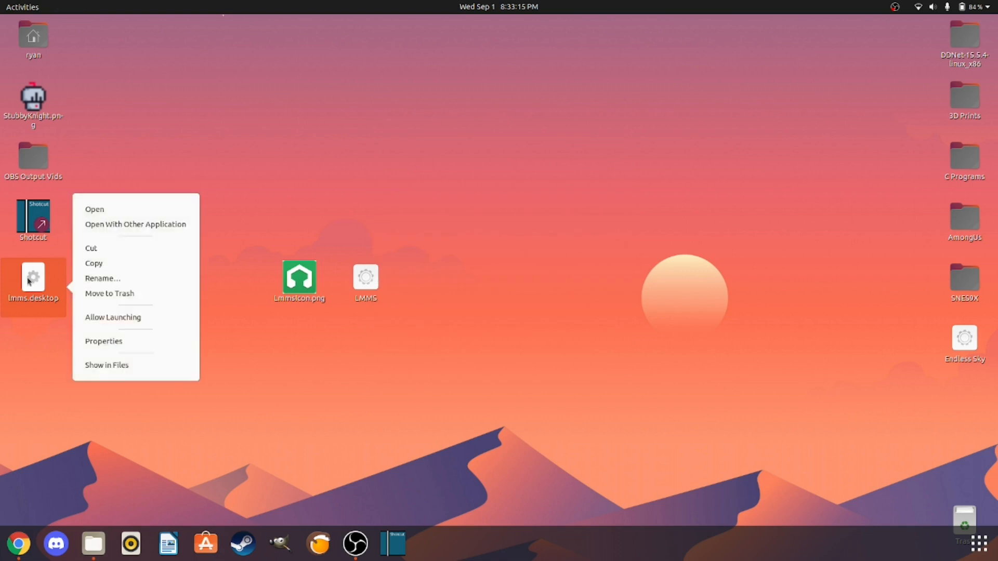
mouse_move(34, 288)
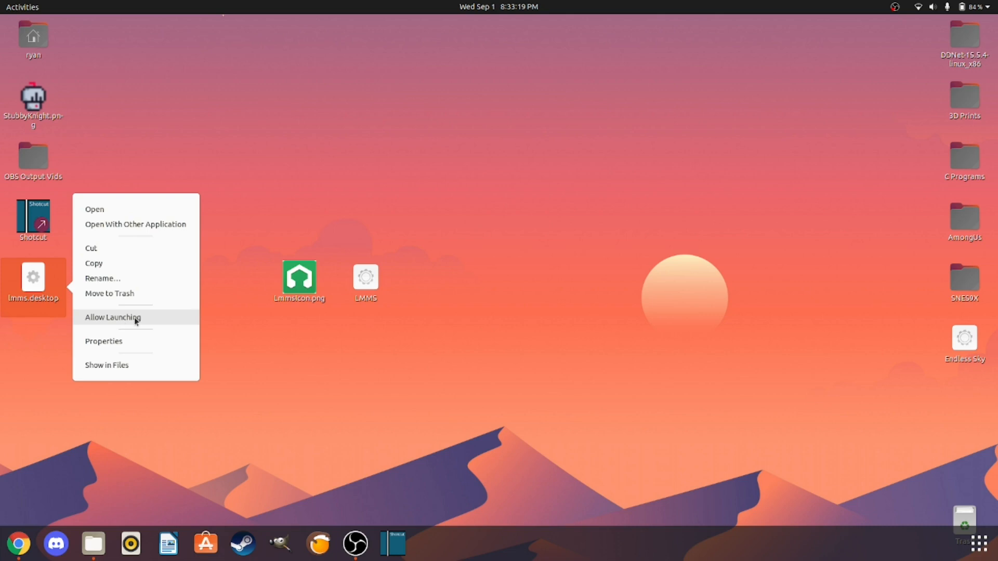
click(112, 318)
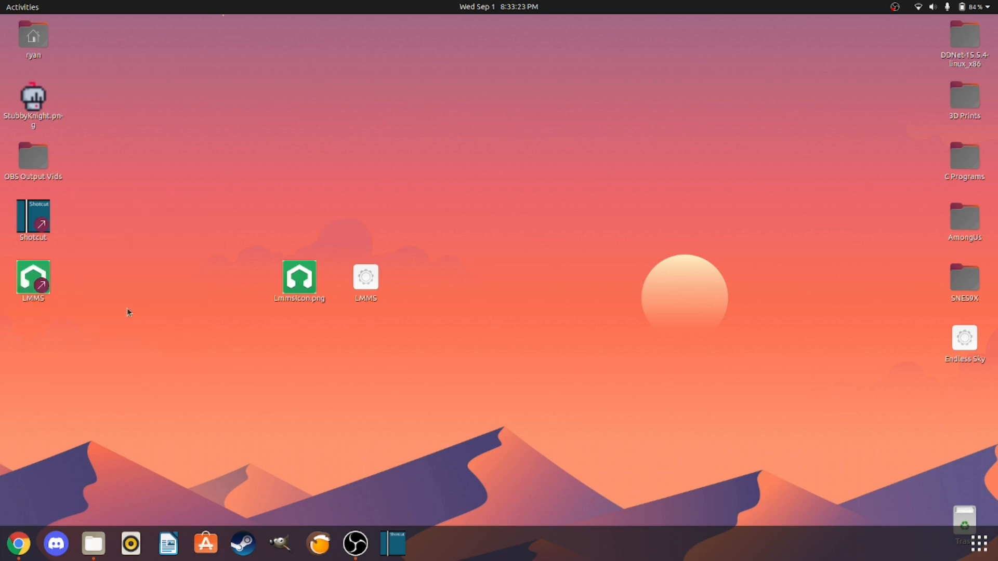
click(33, 279)
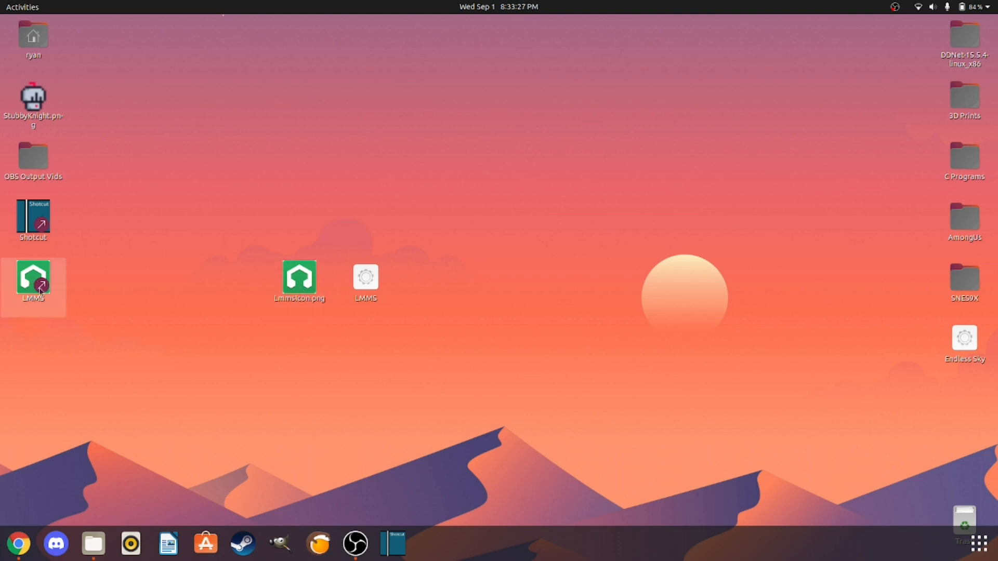
Step: Launch LMMS from the desktop shortcut, then find and open it via an 'lmms' app search
double_click(33, 279)
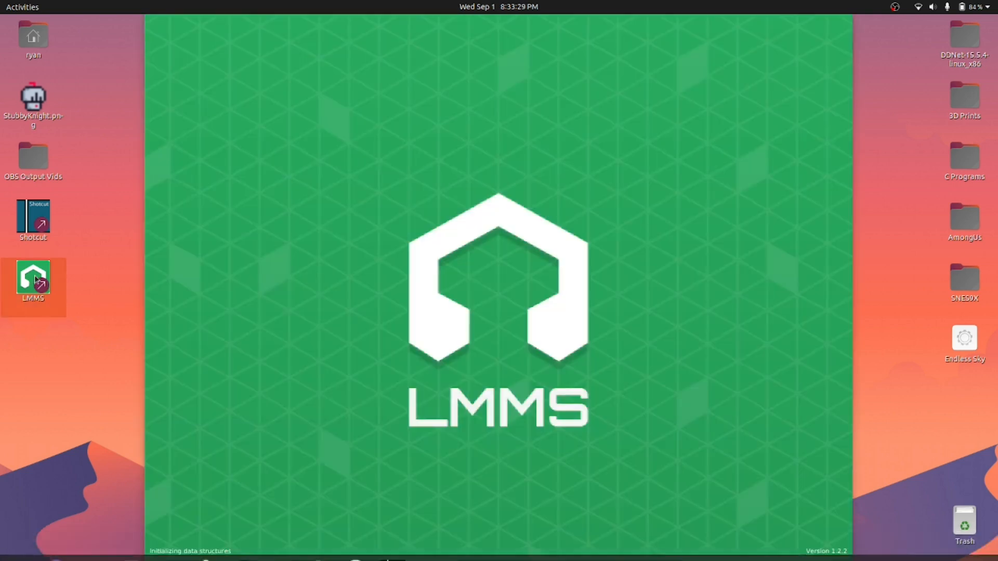
double_click(32, 280)
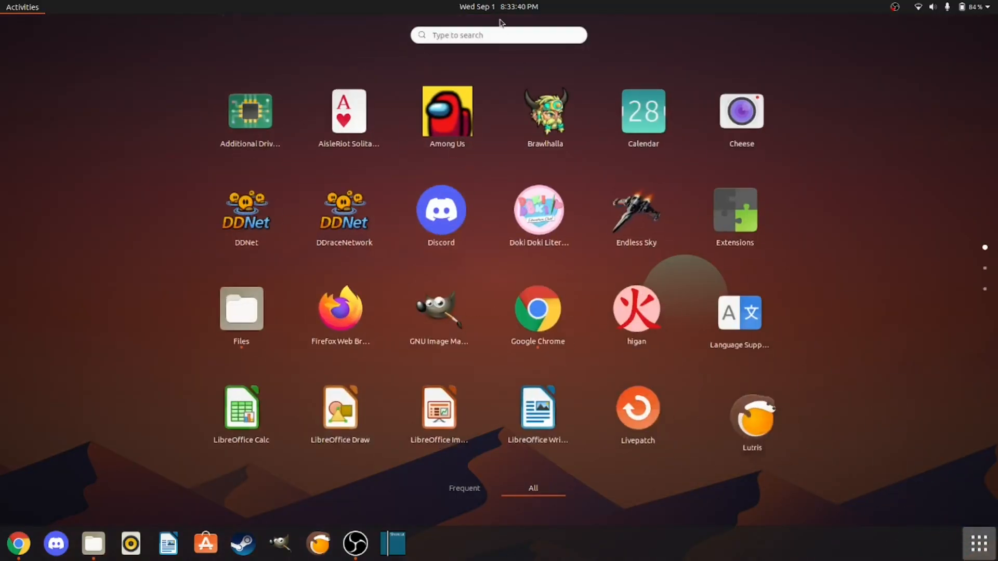
click(498, 35)
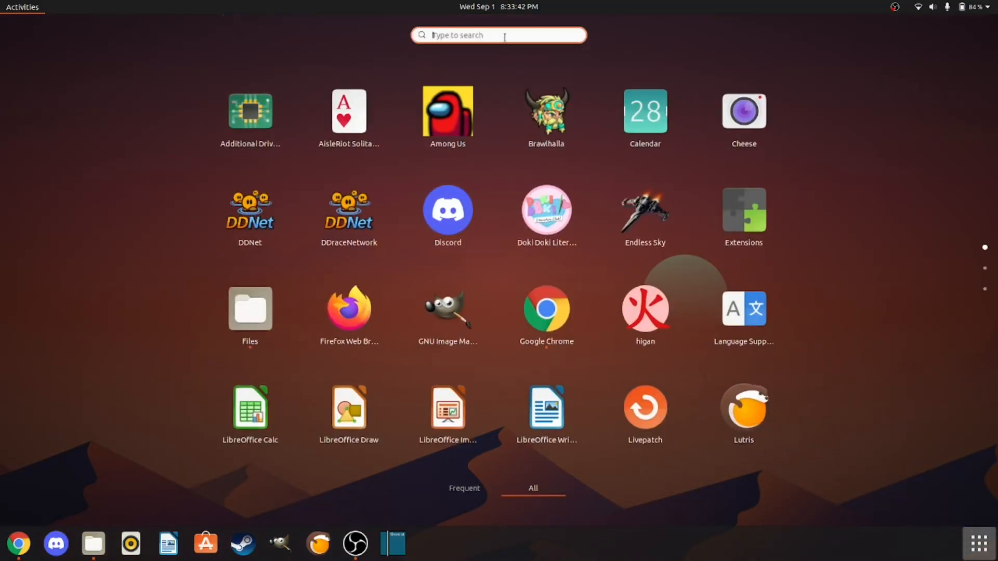
text(lmms)
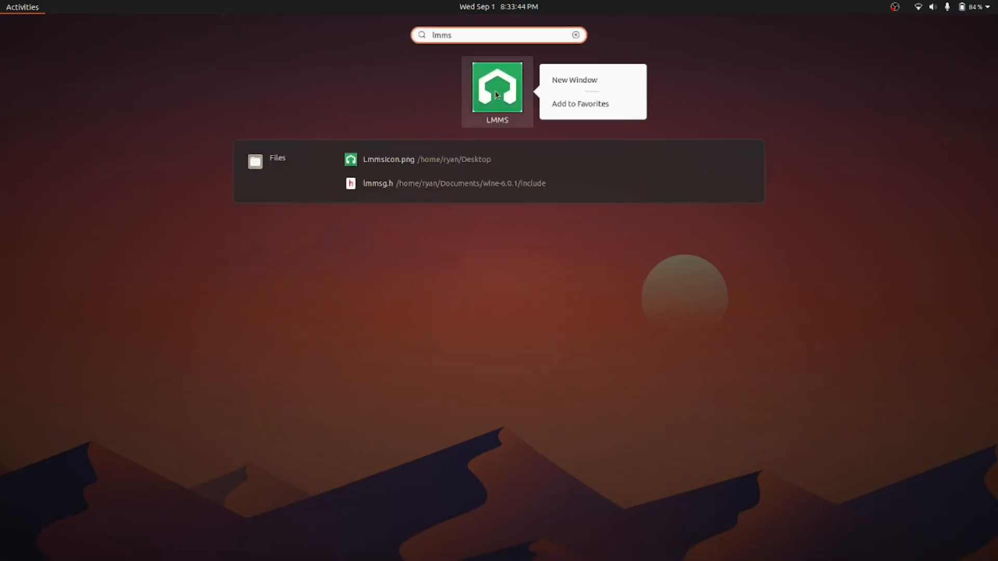
click(580, 104)
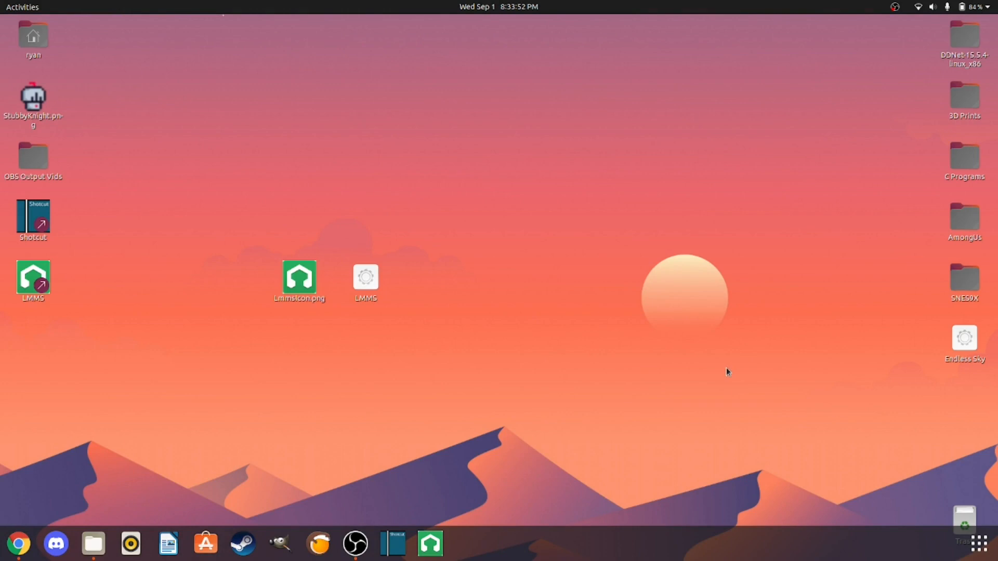
mouse_move(721, 374)
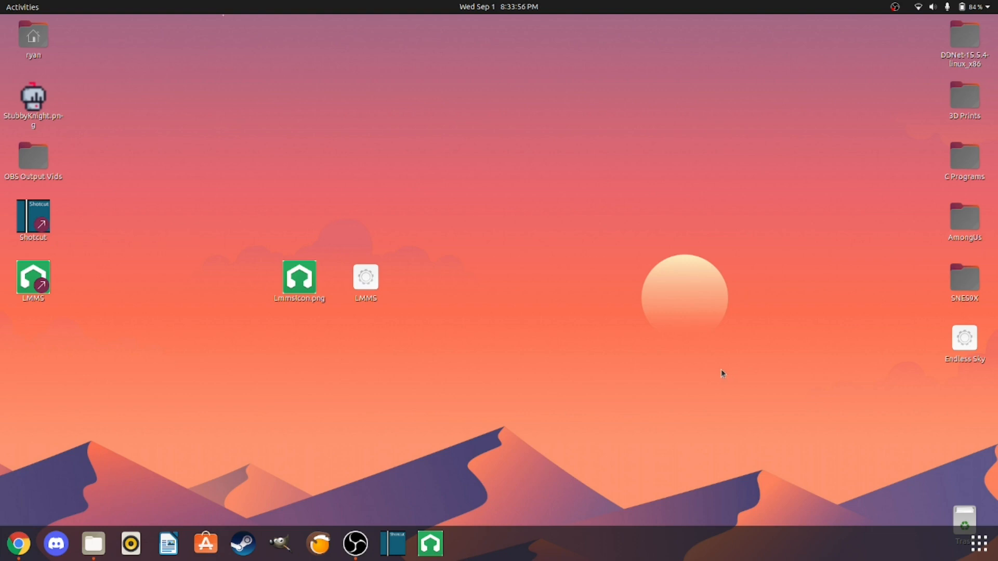
mouse_move(717, 374)
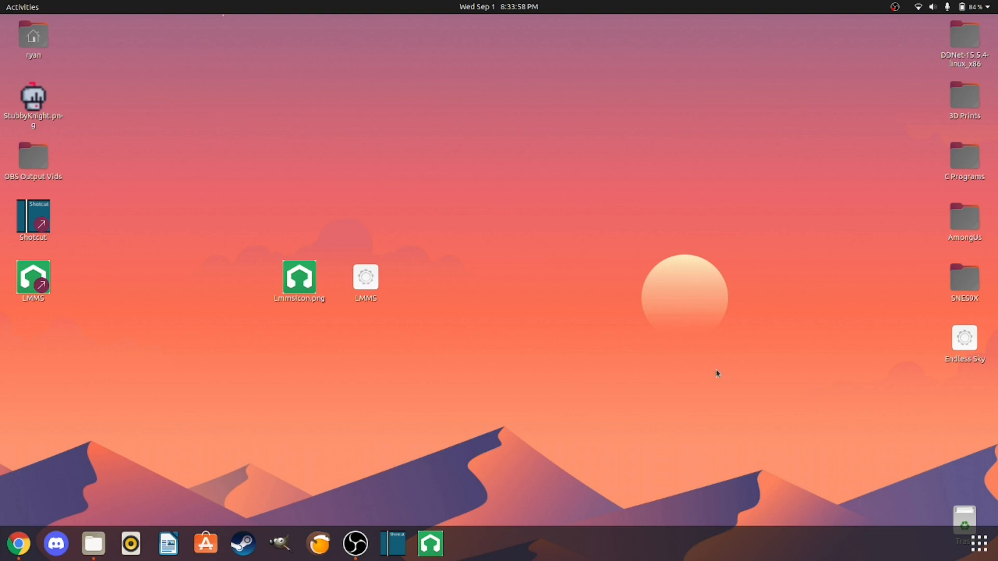
mouse_move(708, 372)
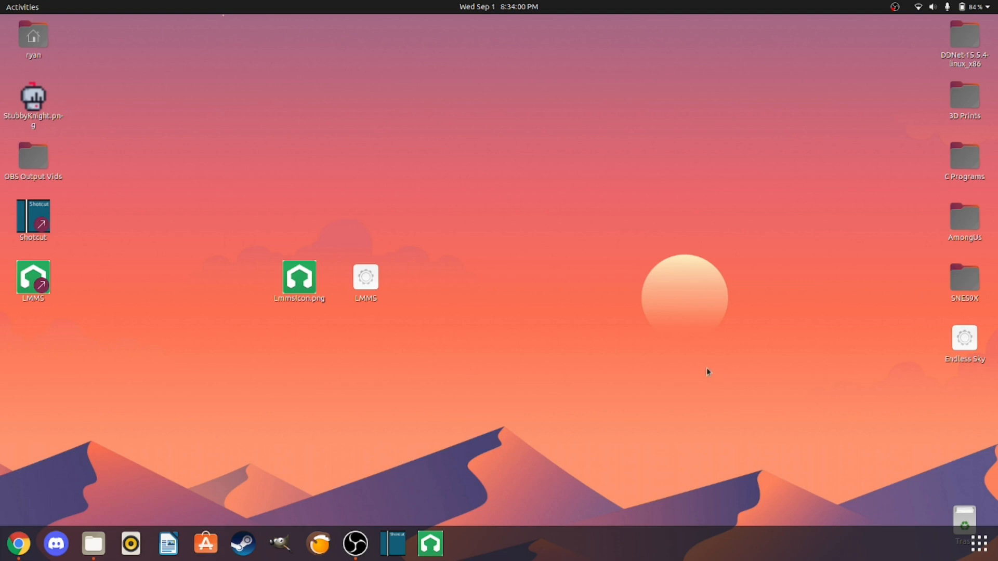
mouse_move(705, 373)
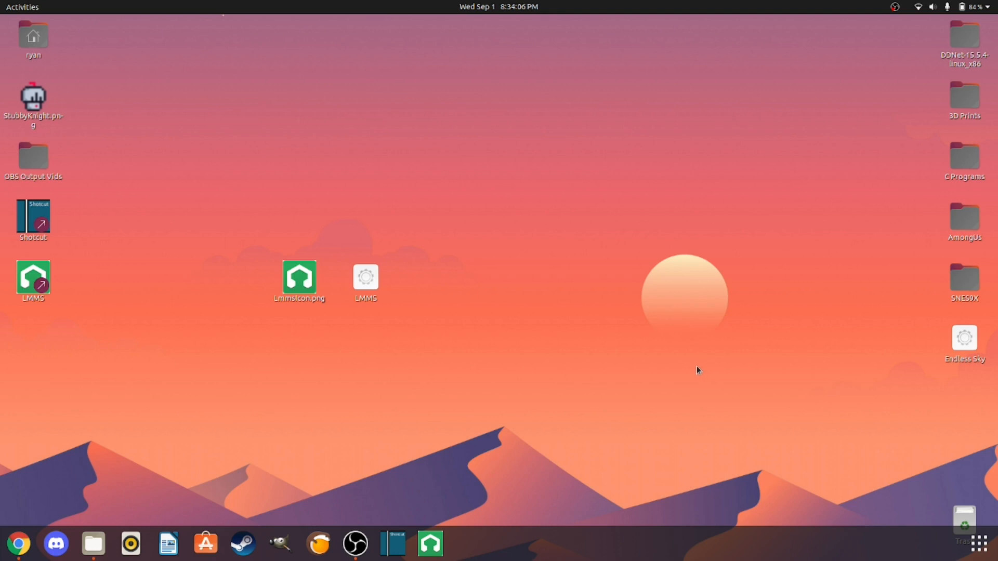
mouse_move(758, 323)
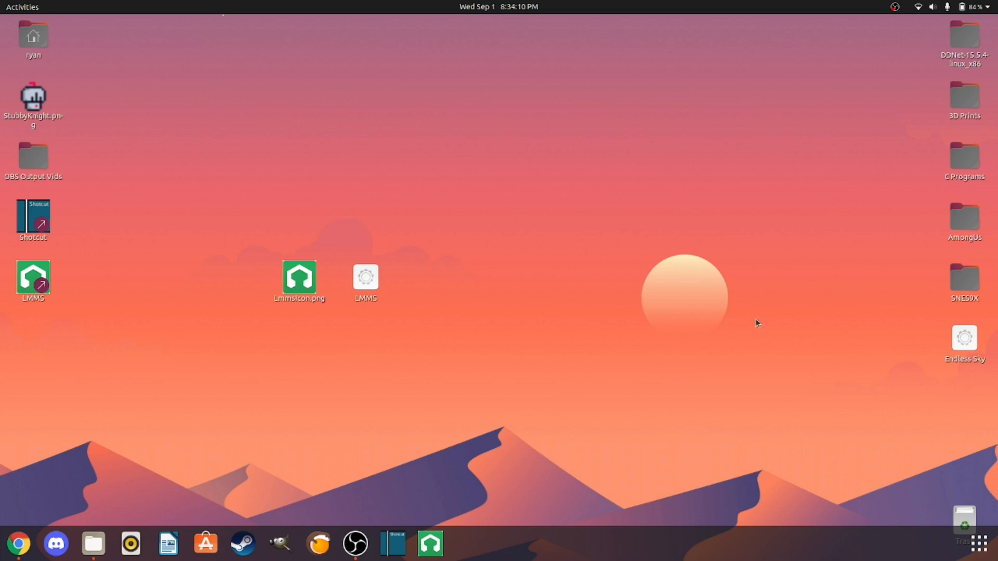
click(896, 8)
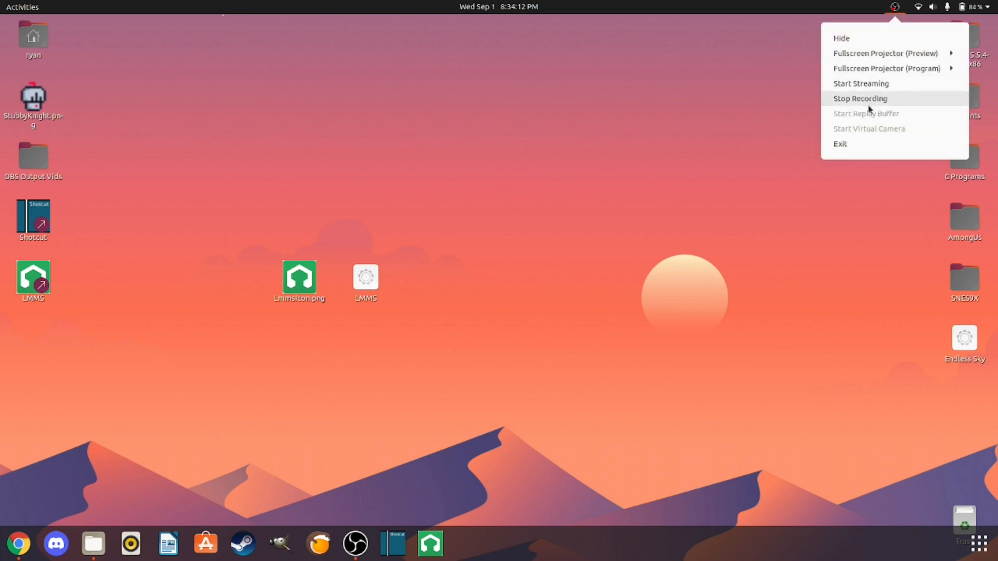